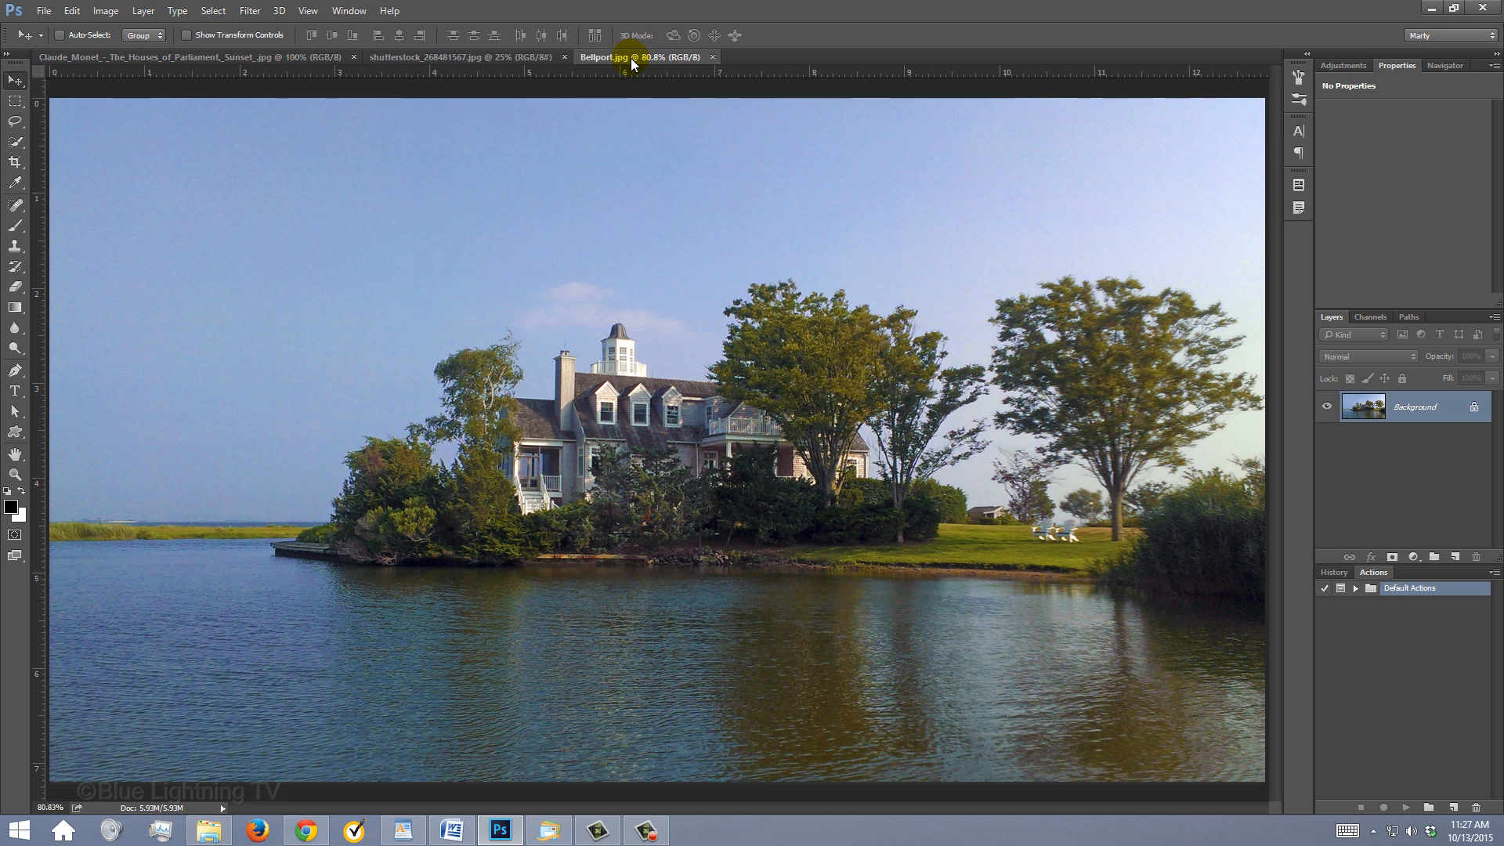
# Compare with the Monet Parliament painting, then crop the lakeside house photo tighter at 150 px/in.
pyautogui.click(203, 56)
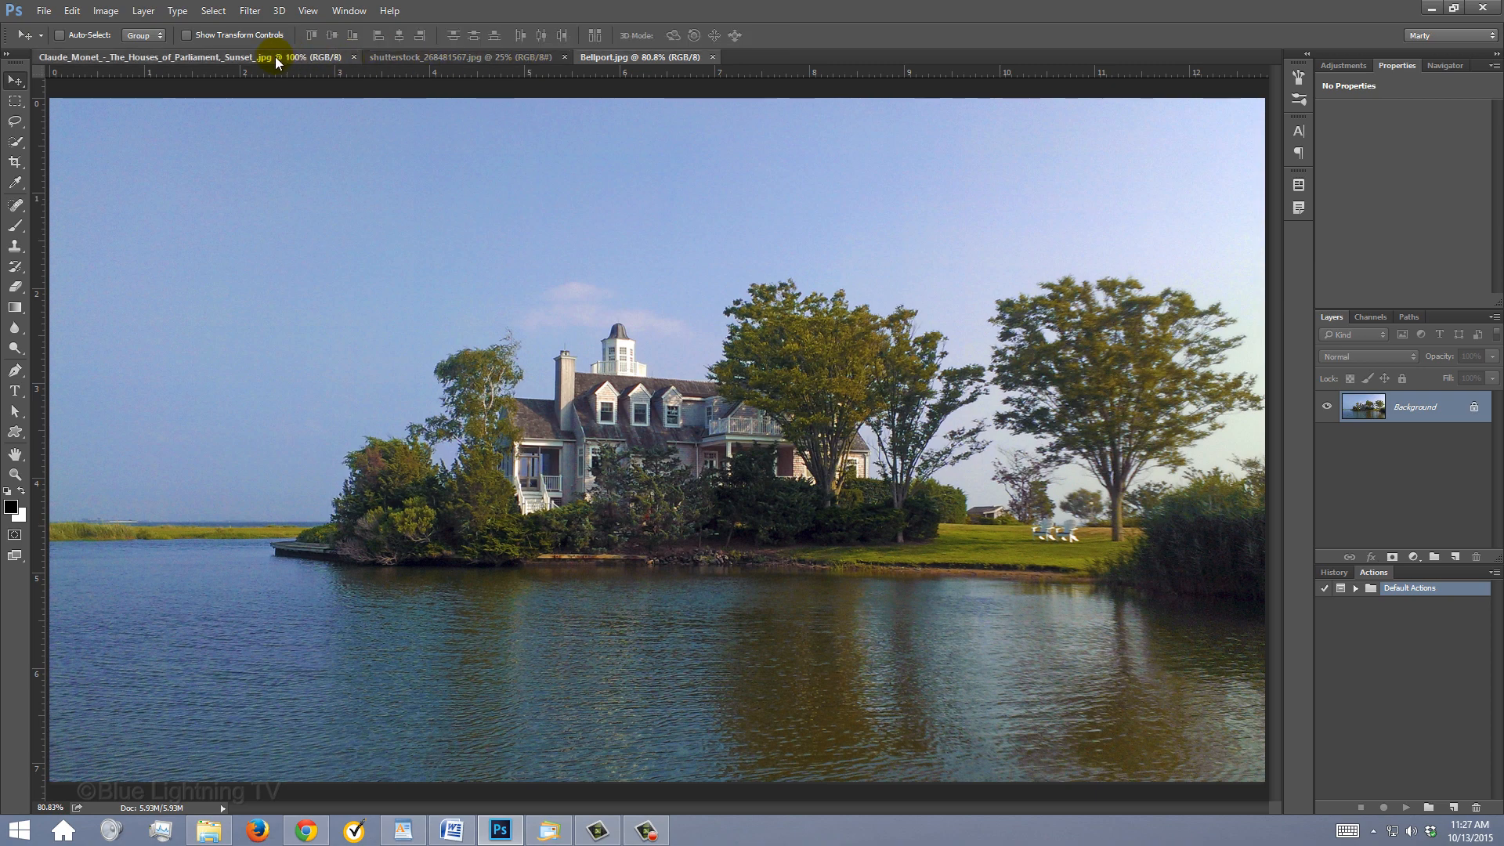
pyautogui.click(154, 56)
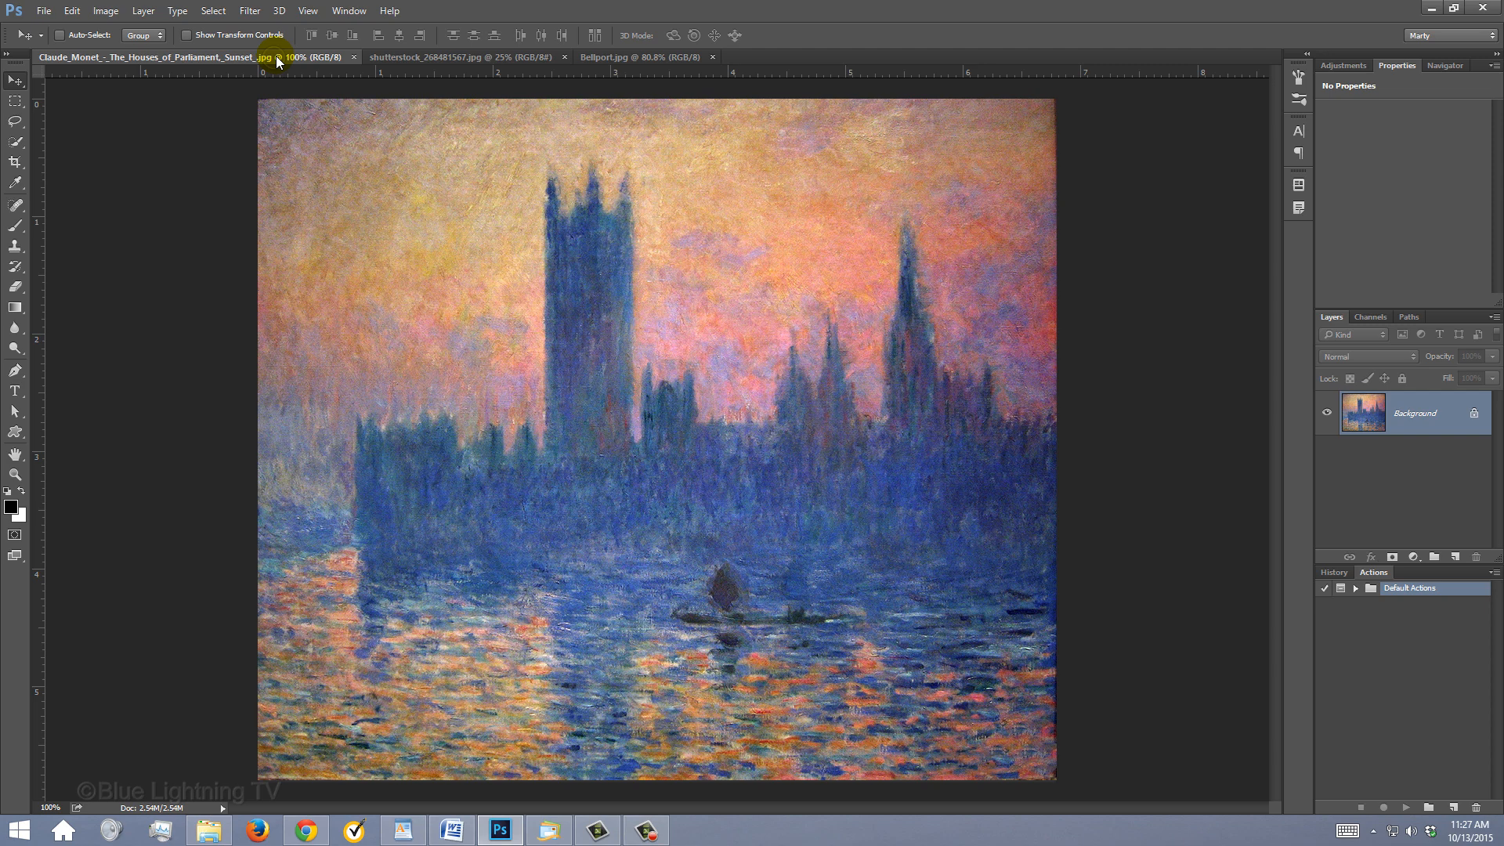
pyautogui.click(614, 56)
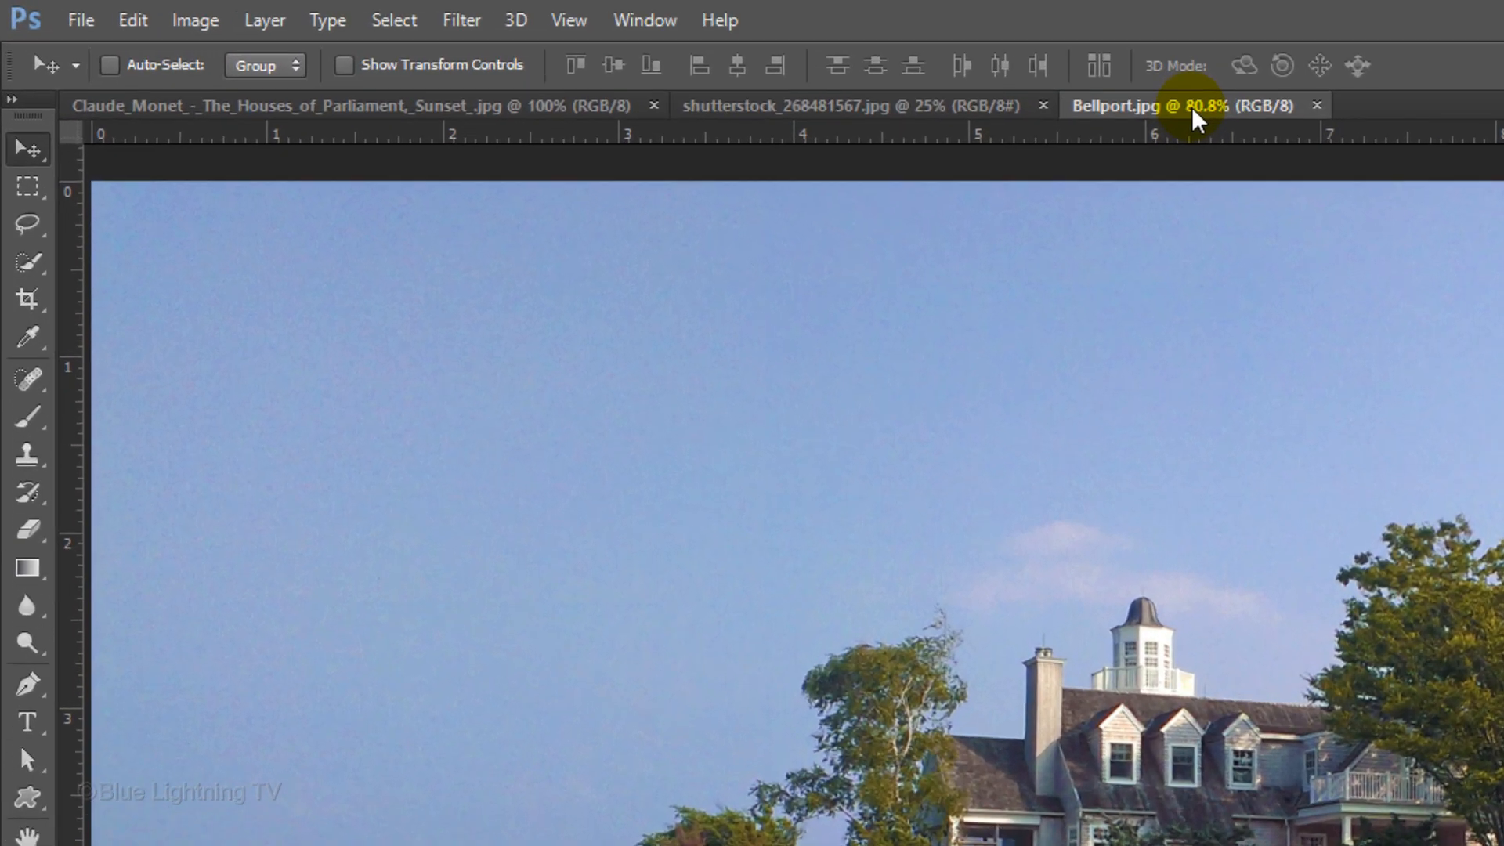
pyautogui.click(28, 298)
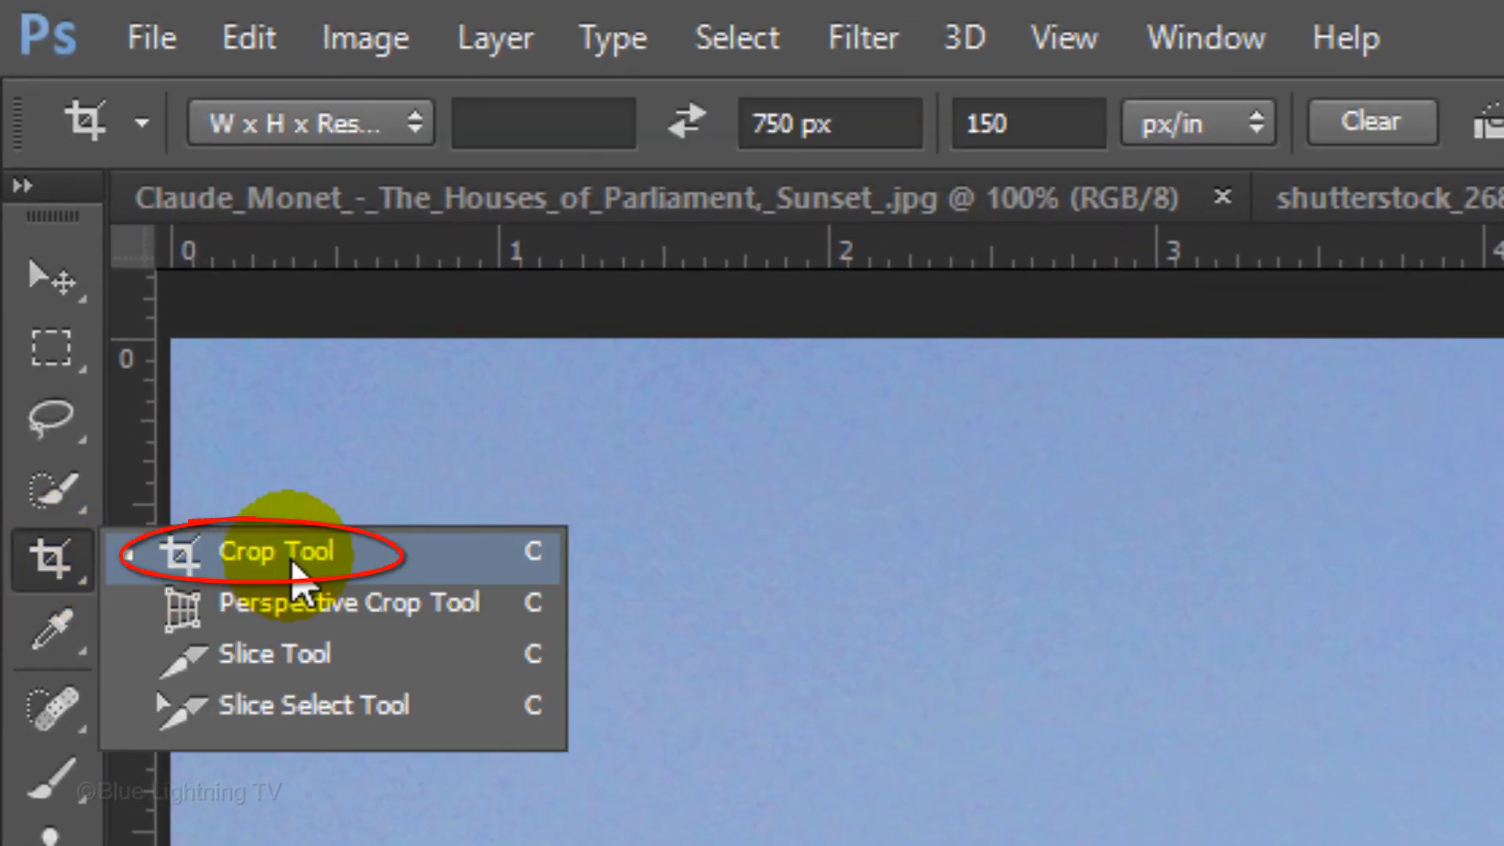
pyautogui.click(278, 551)
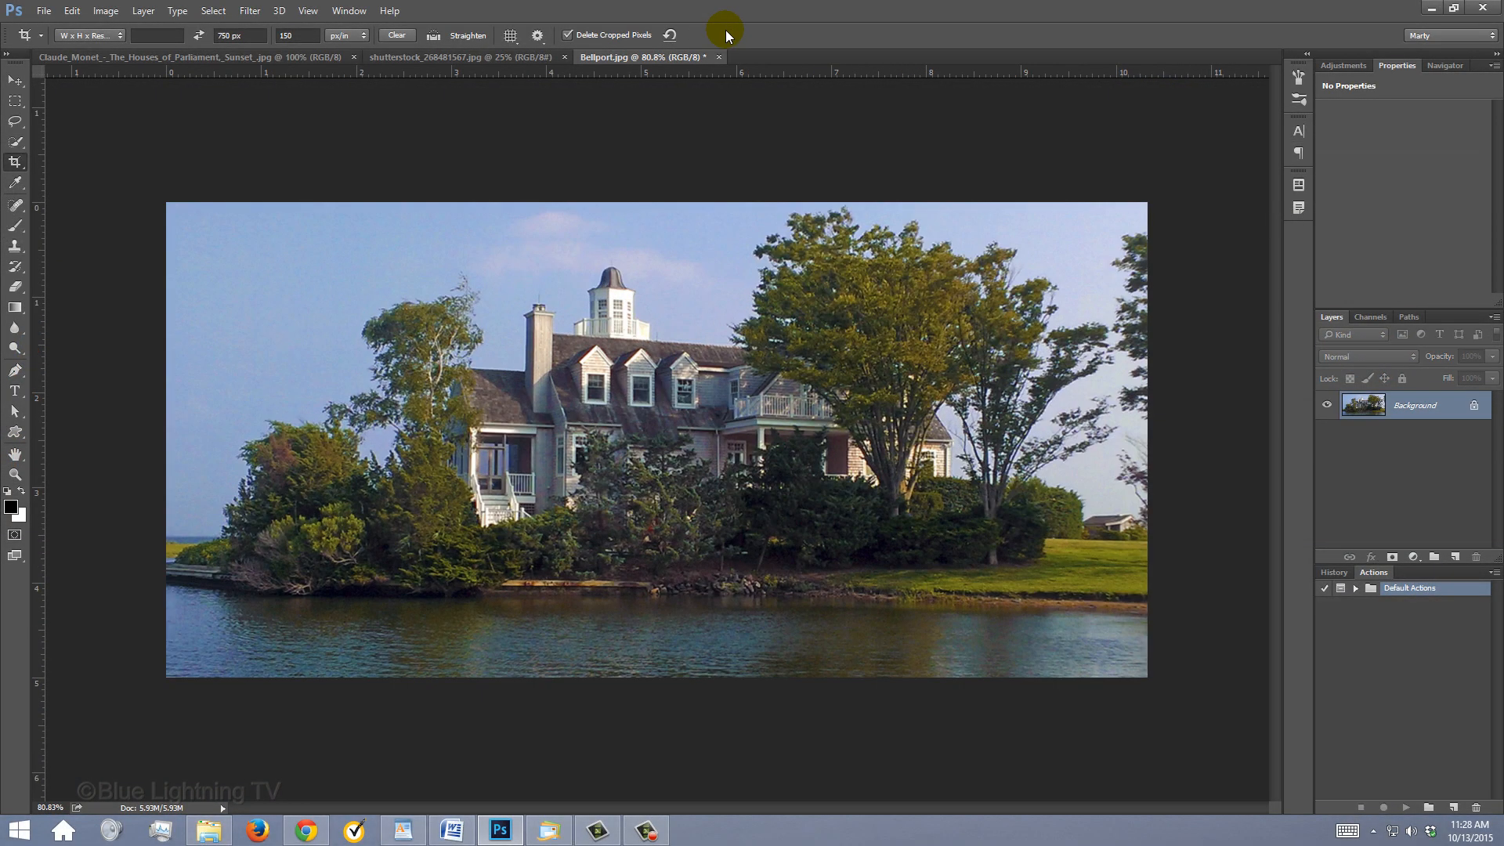
pyautogui.press('ctrl+0')
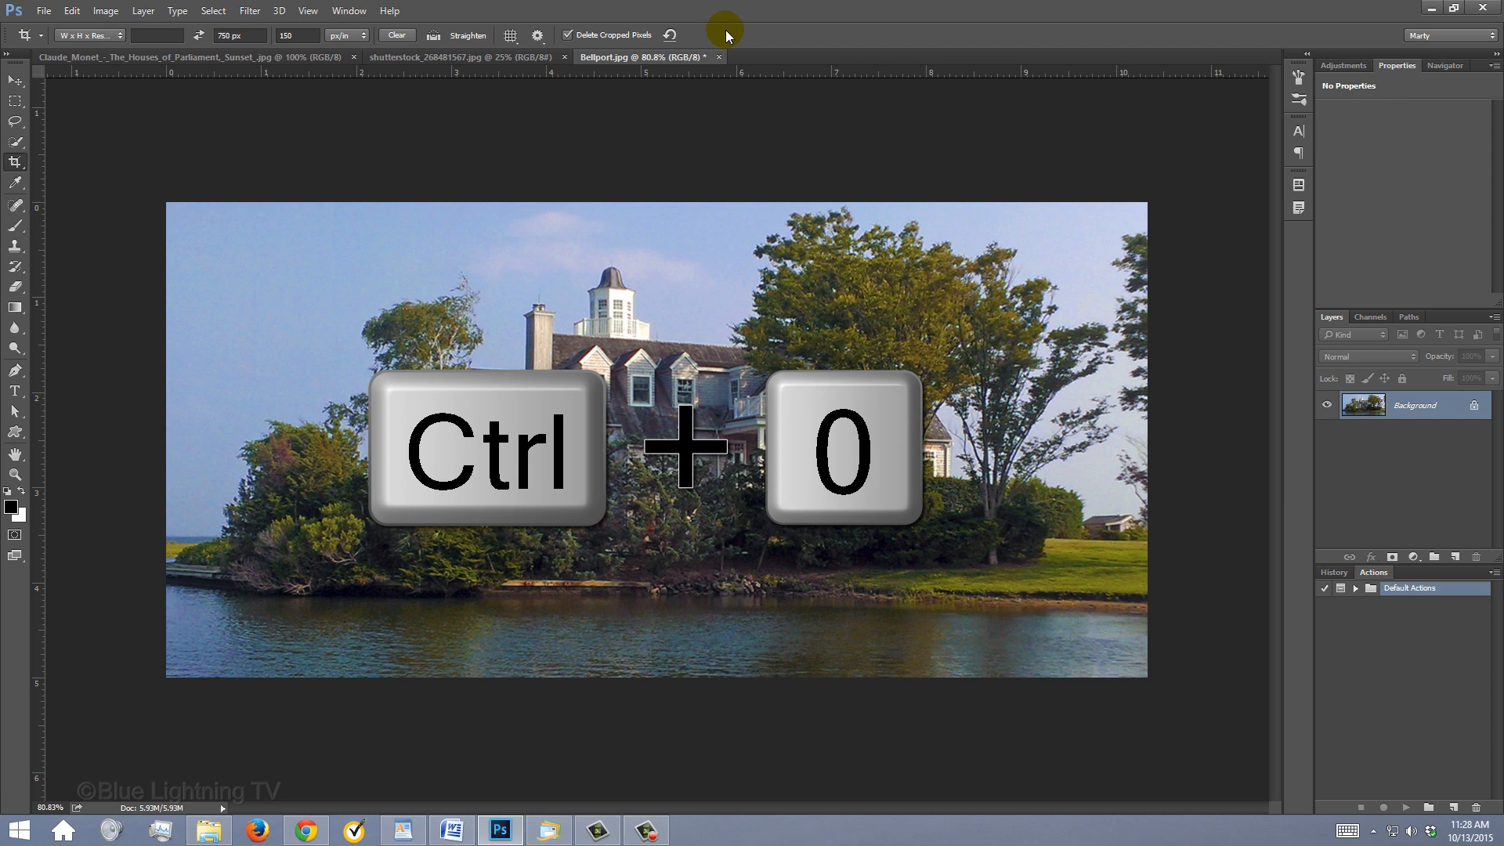
# Create a new action set named 'Impressionist Painting' from the Actions panel menu.
pyautogui.press('ctrl+0')
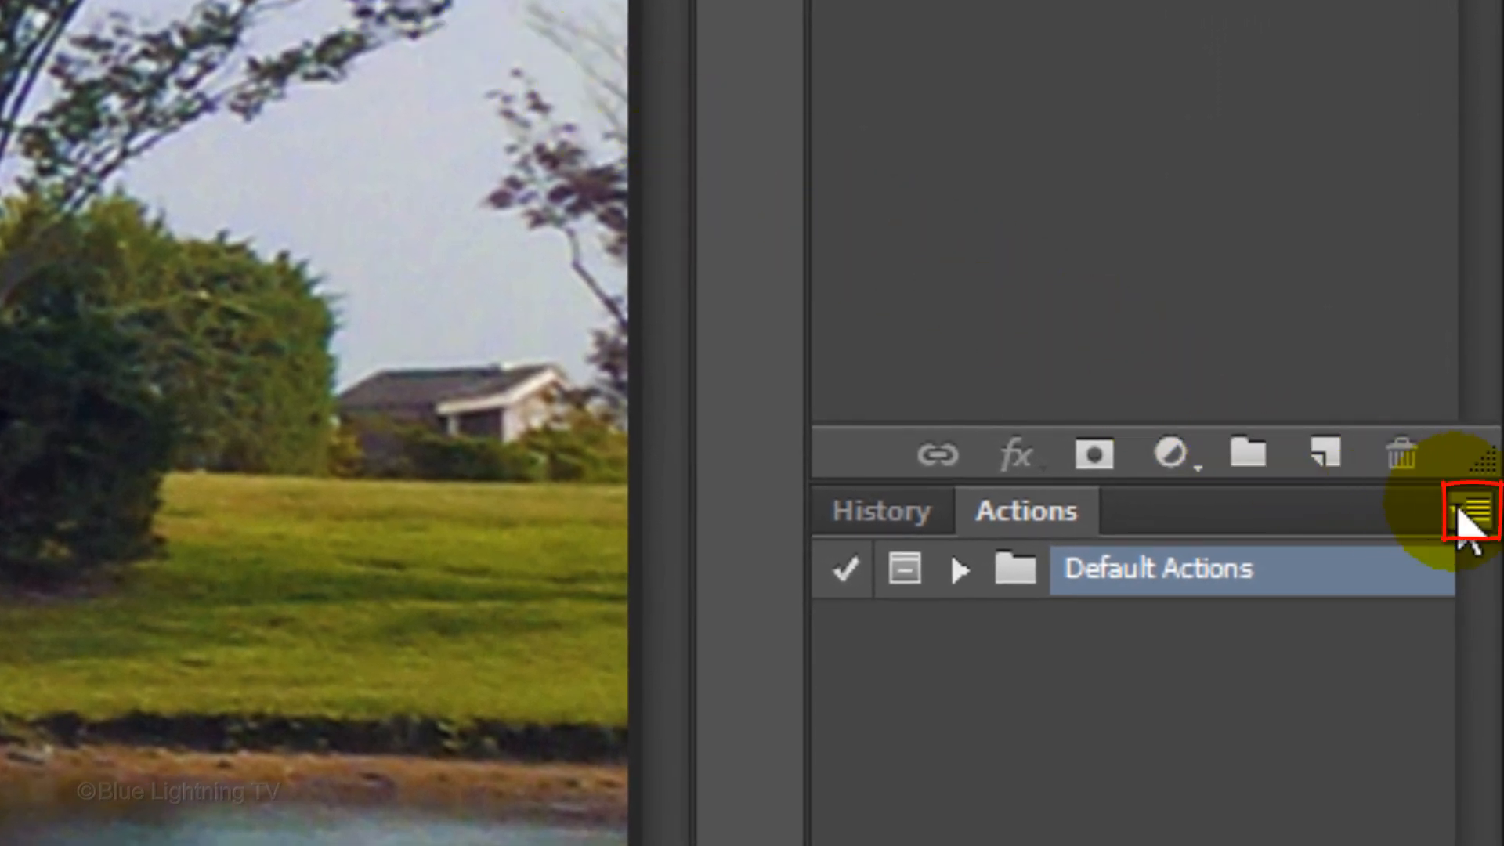
pyautogui.click(1025, 510)
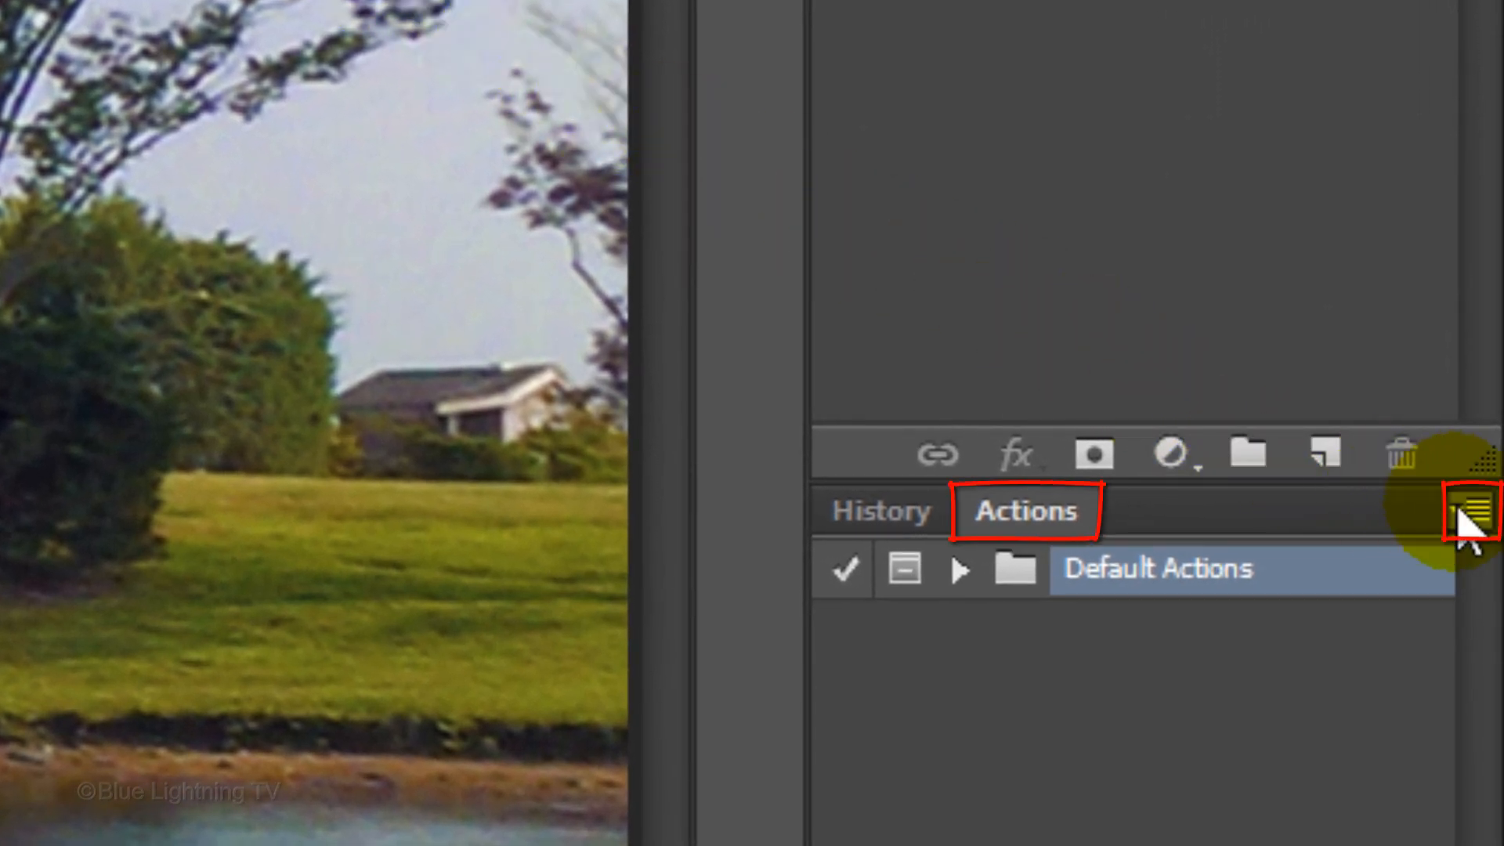
pyautogui.click(1470, 509)
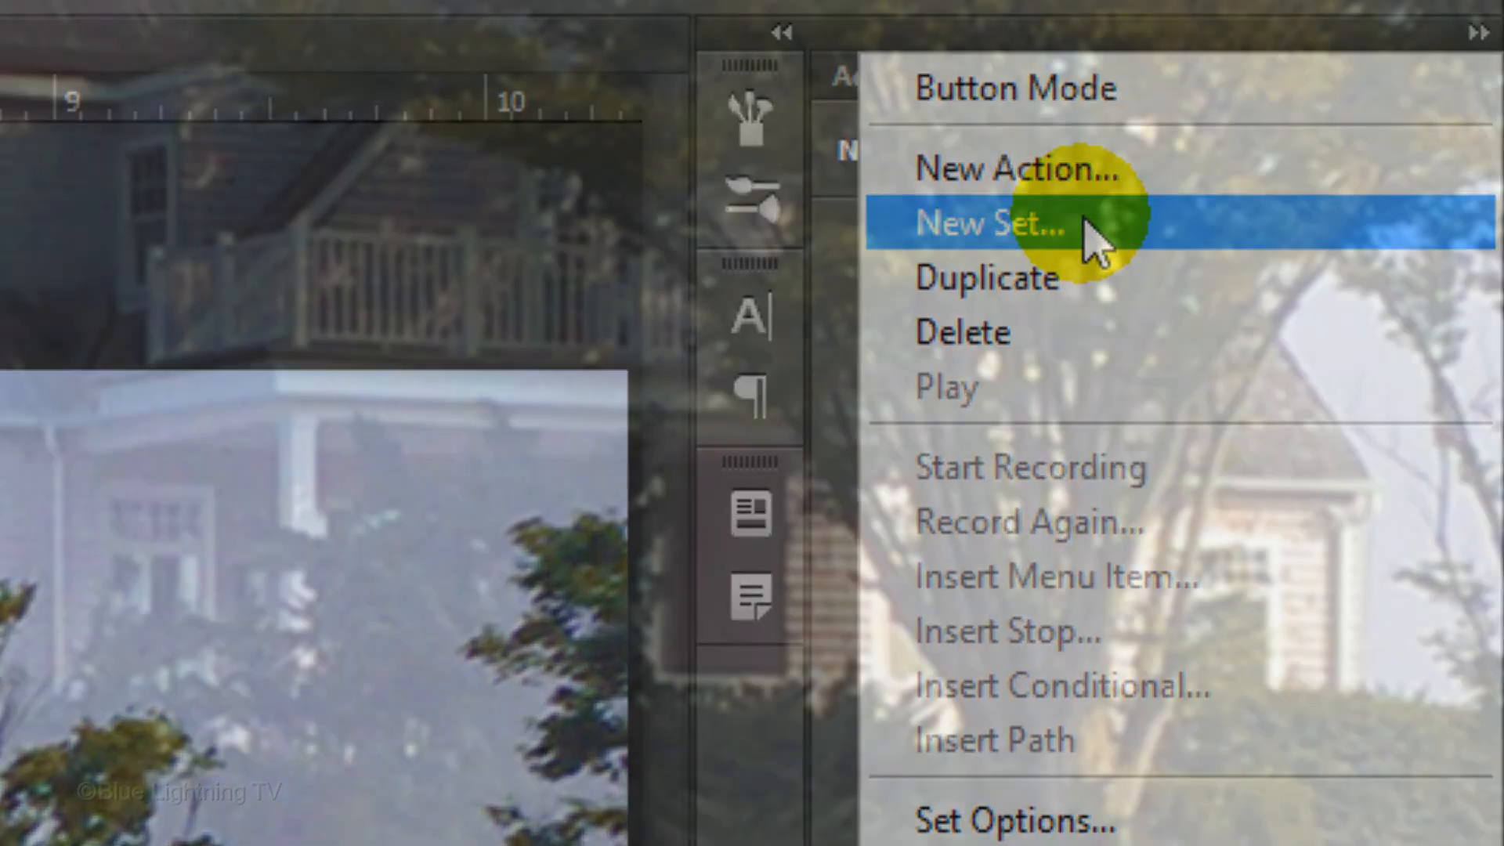
pyautogui.click(989, 223)
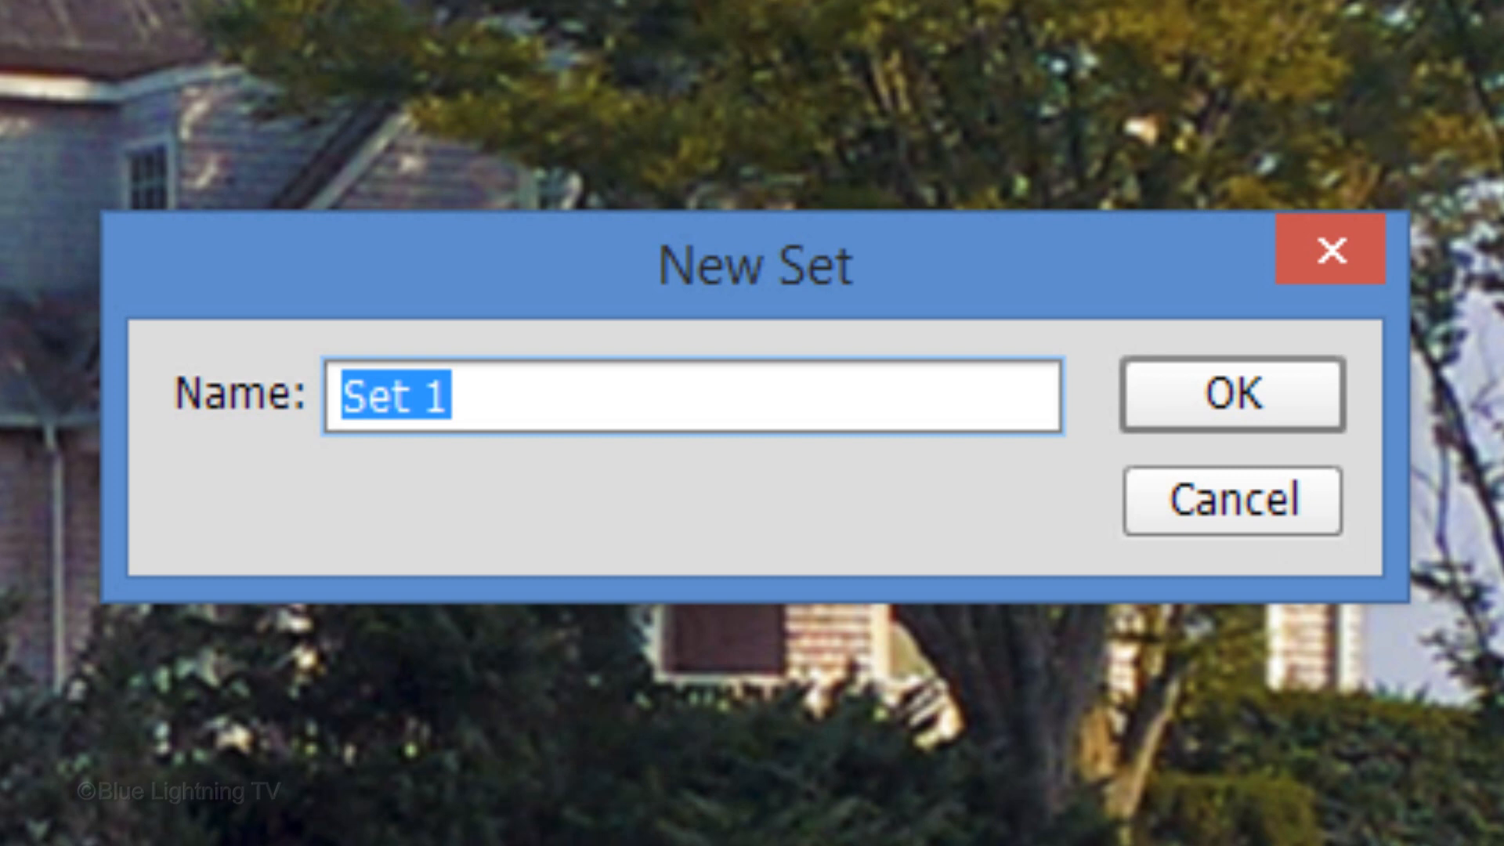
pyautogui.write('Impressionist Pain')
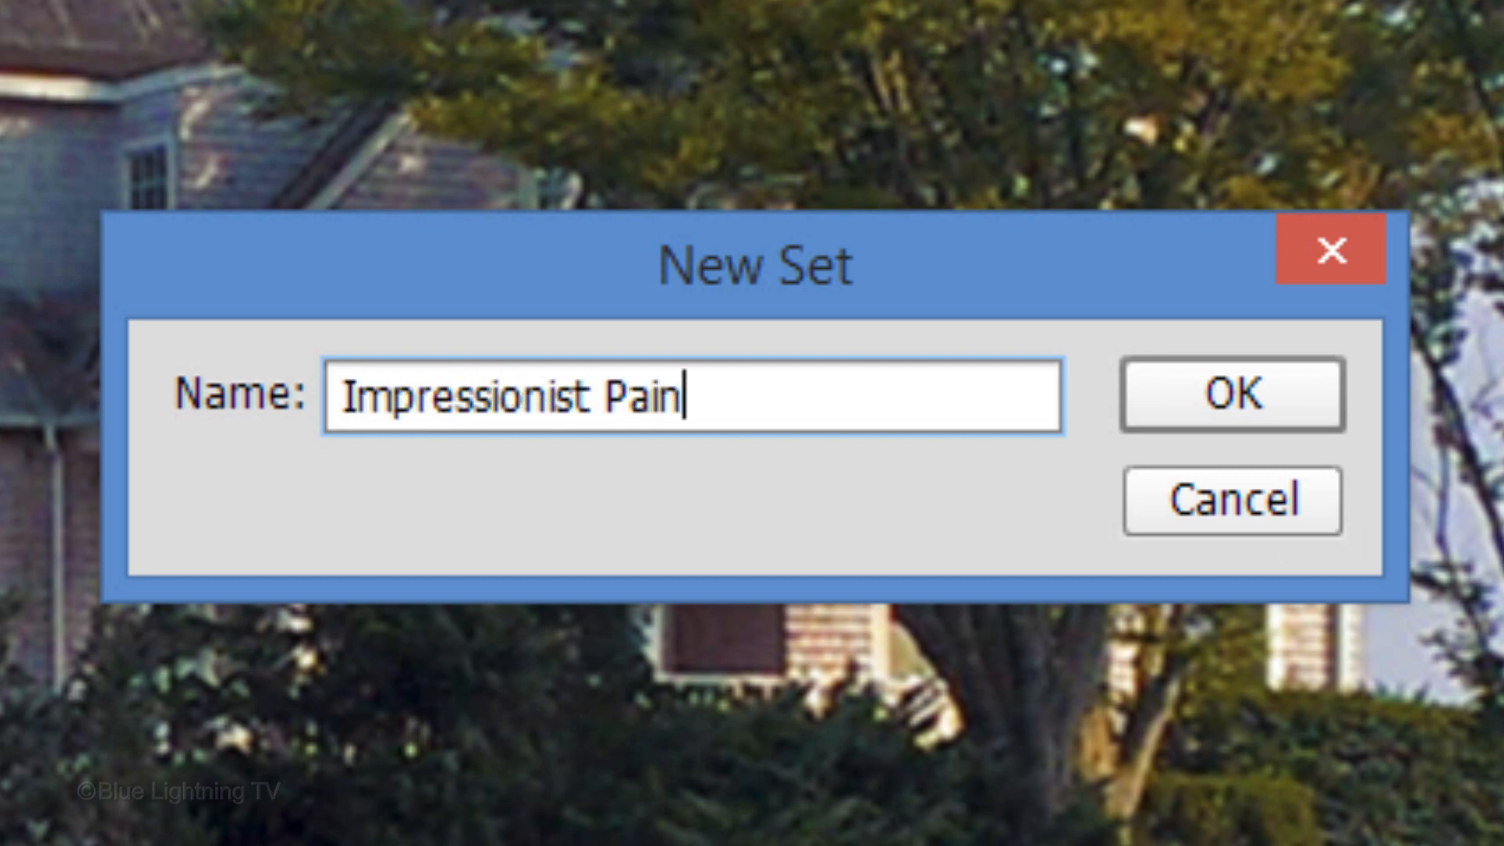
pyautogui.write('ting')
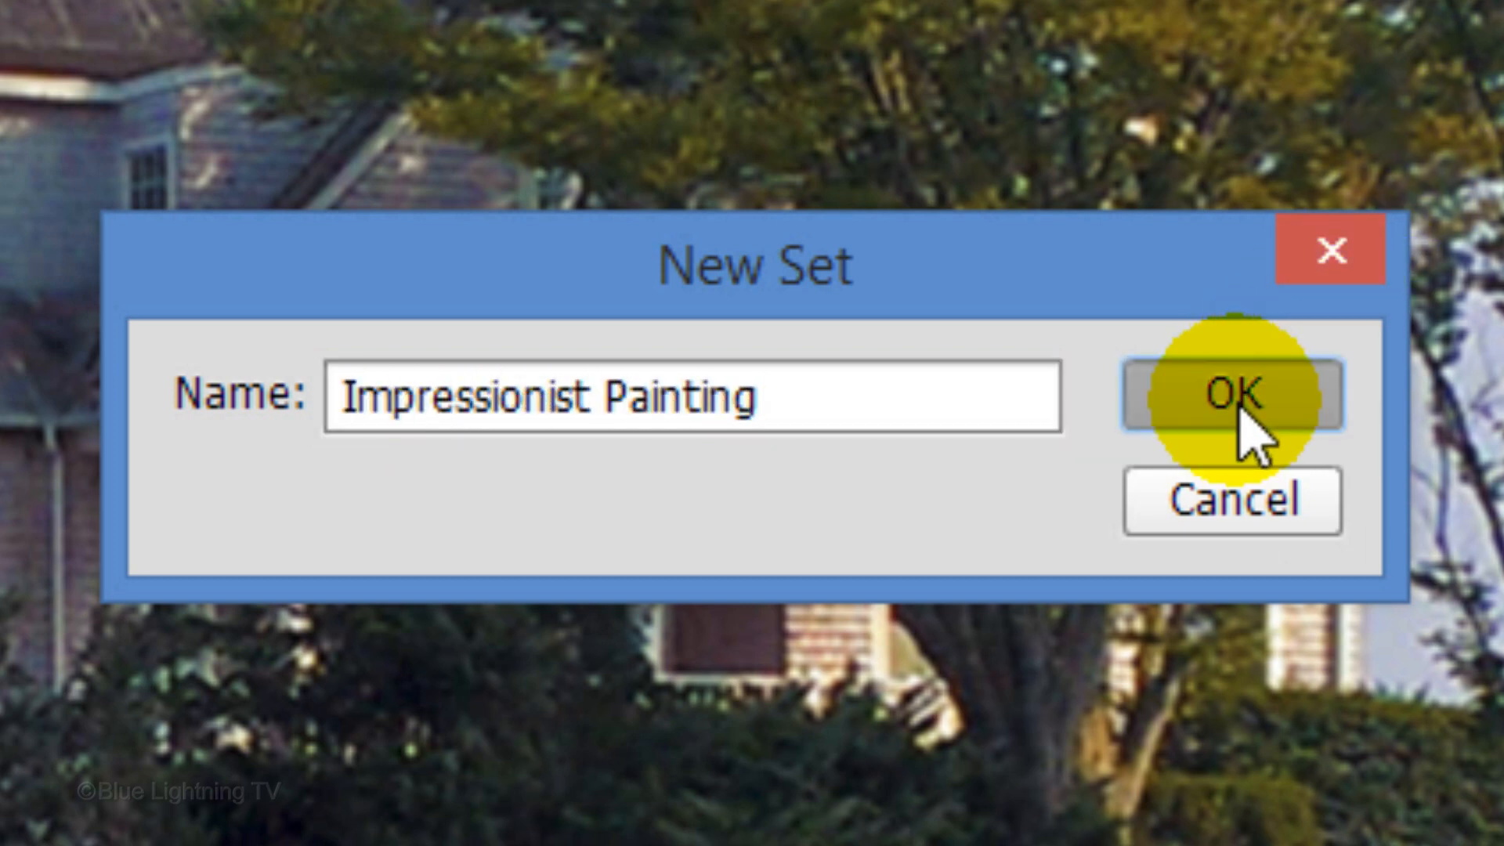
pyautogui.click(1232, 395)
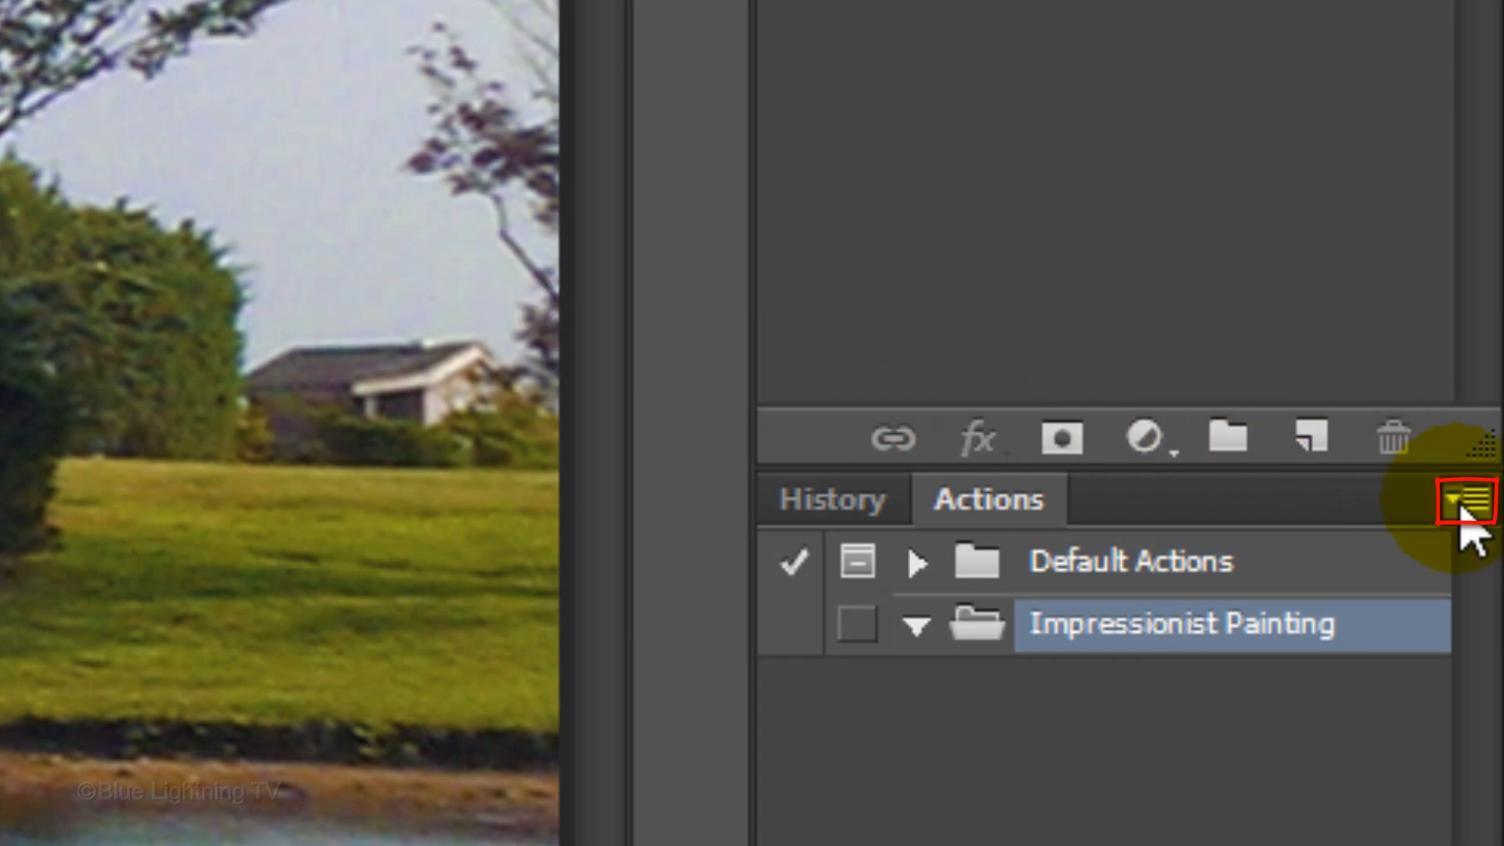
# Create a New Action in the Impressionist Painting set and begin recording it.
pyautogui.click(1464, 500)
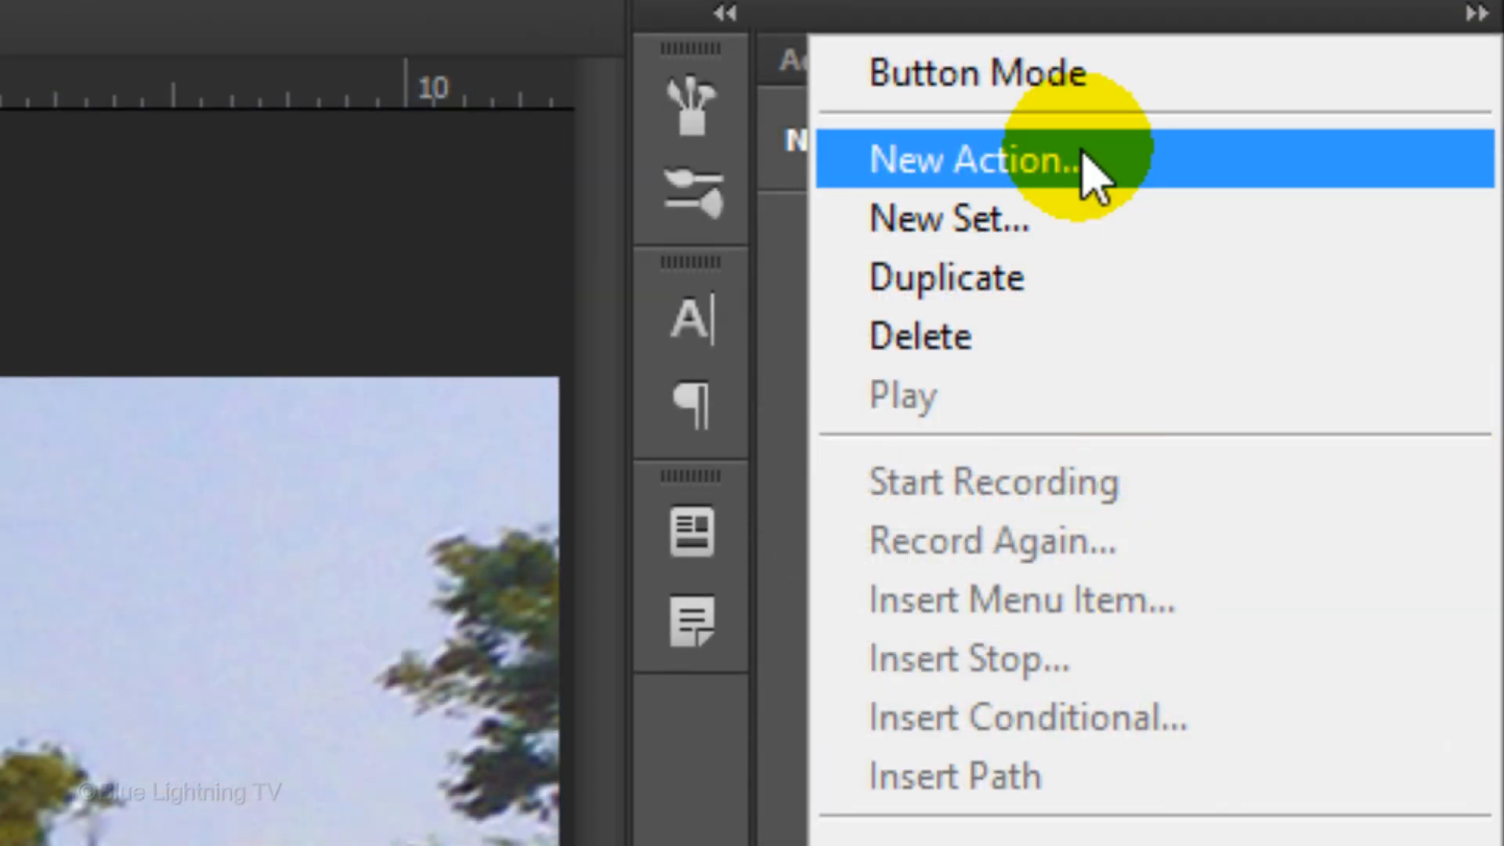
pyautogui.click(971, 160)
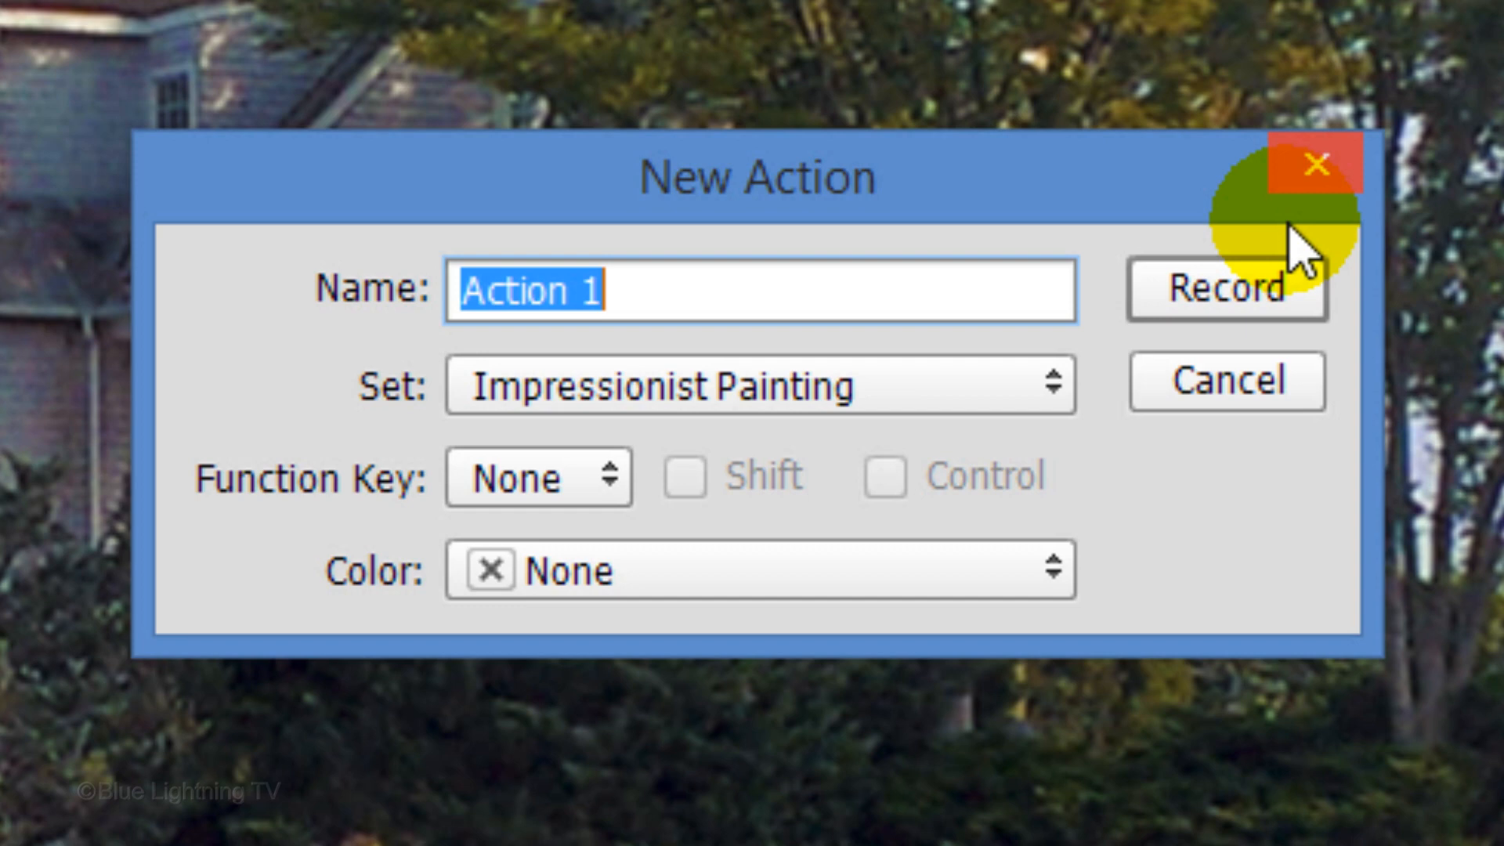
pyautogui.click(1225, 288)
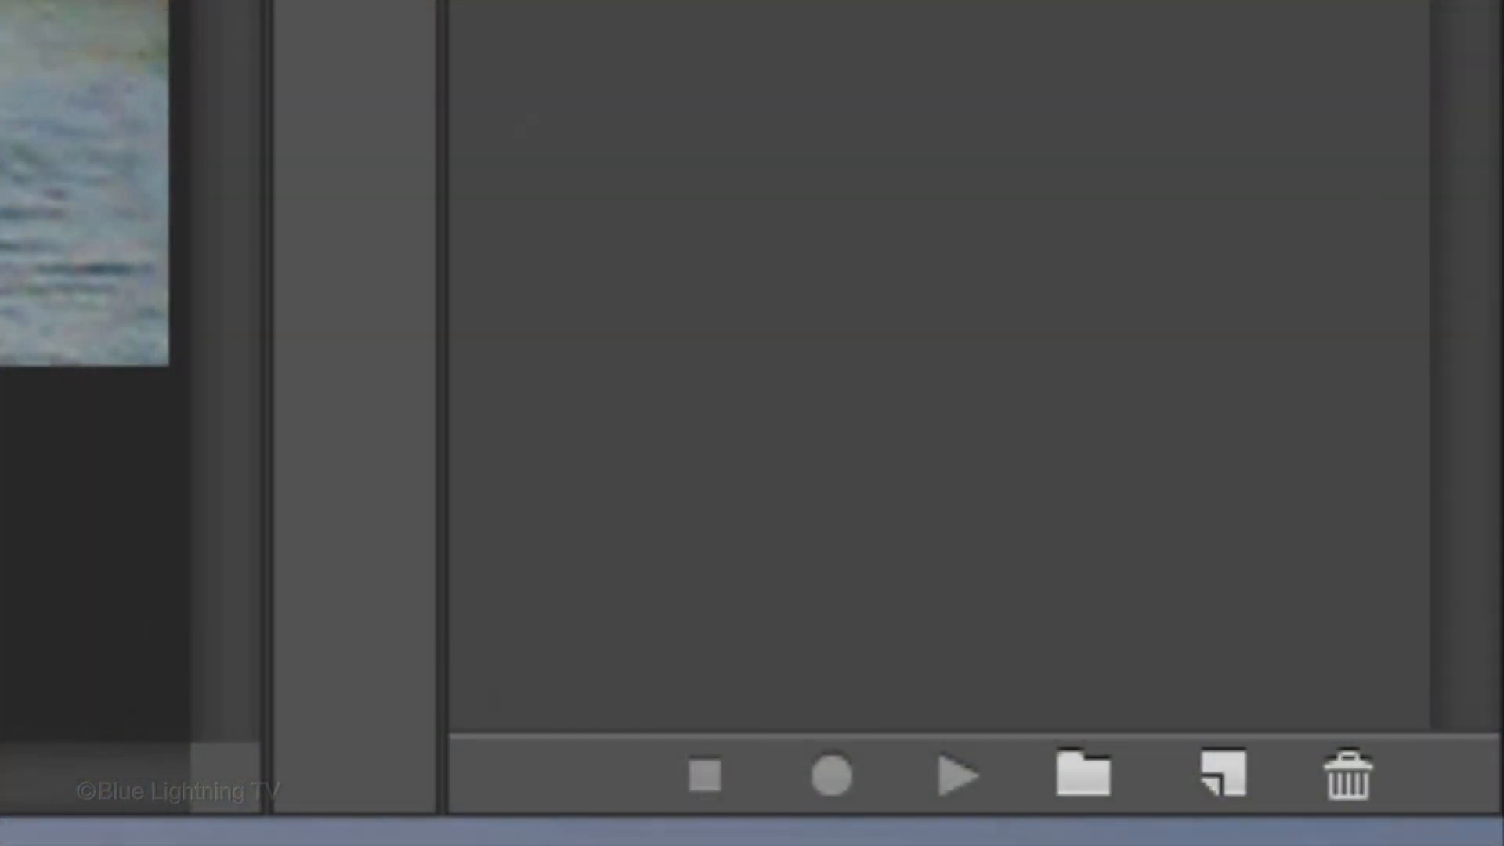
pyautogui.click(832, 776)
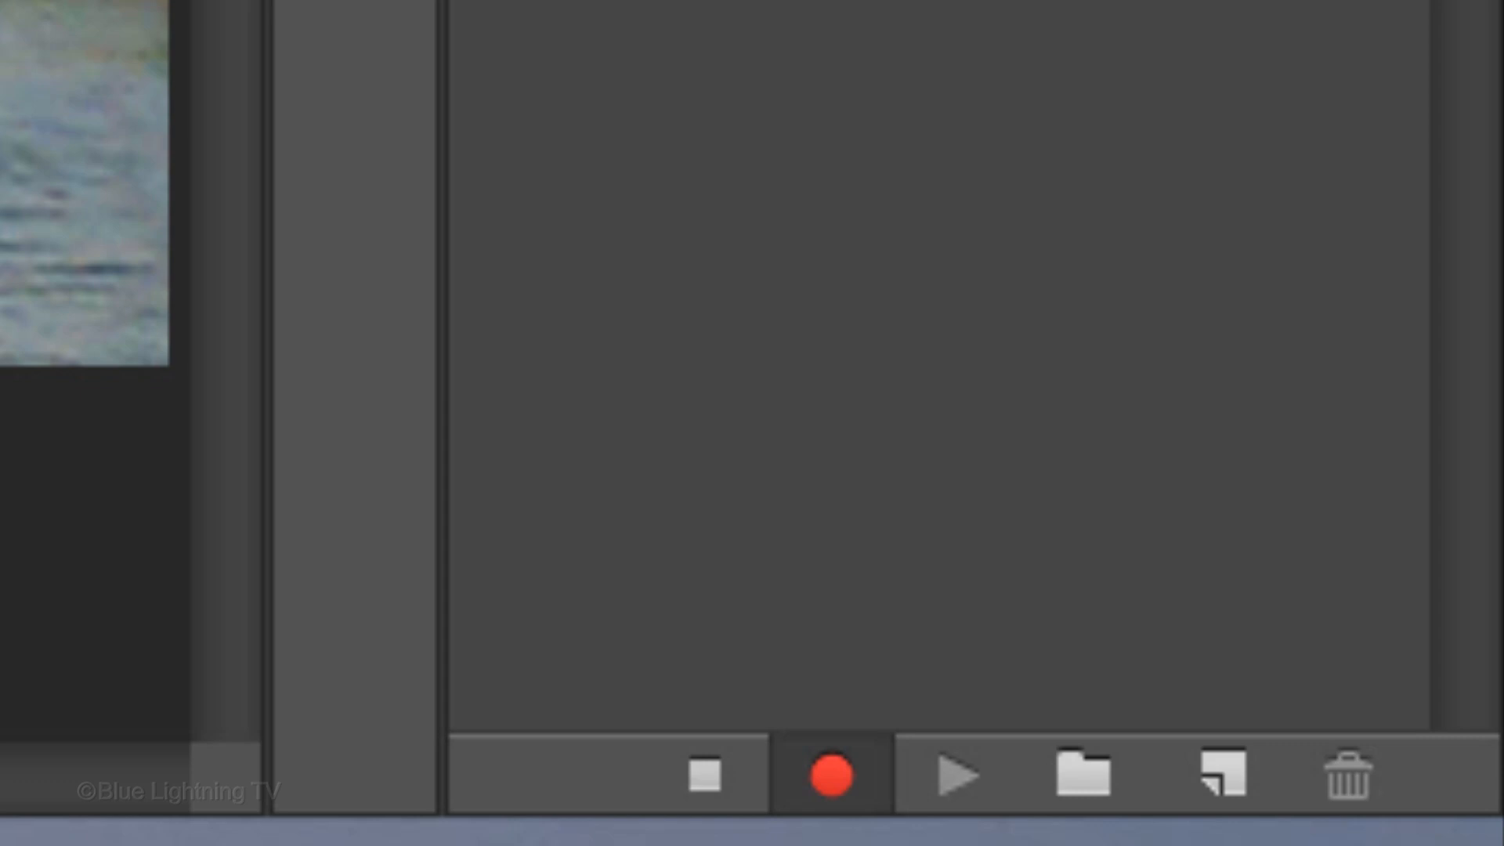
pyautogui.click(705, 778)
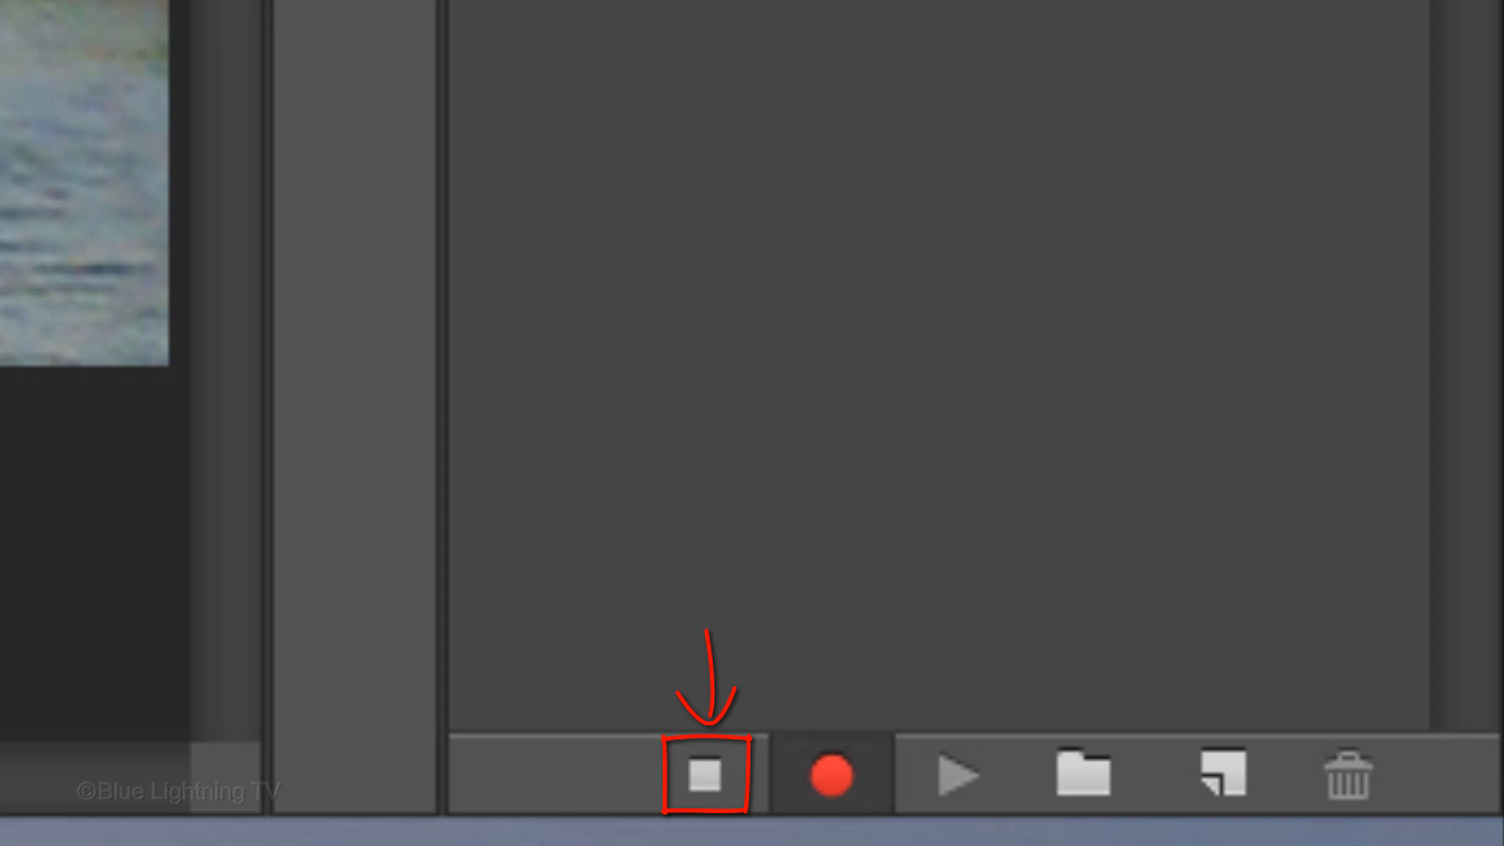
pyautogui.click(705, 777)
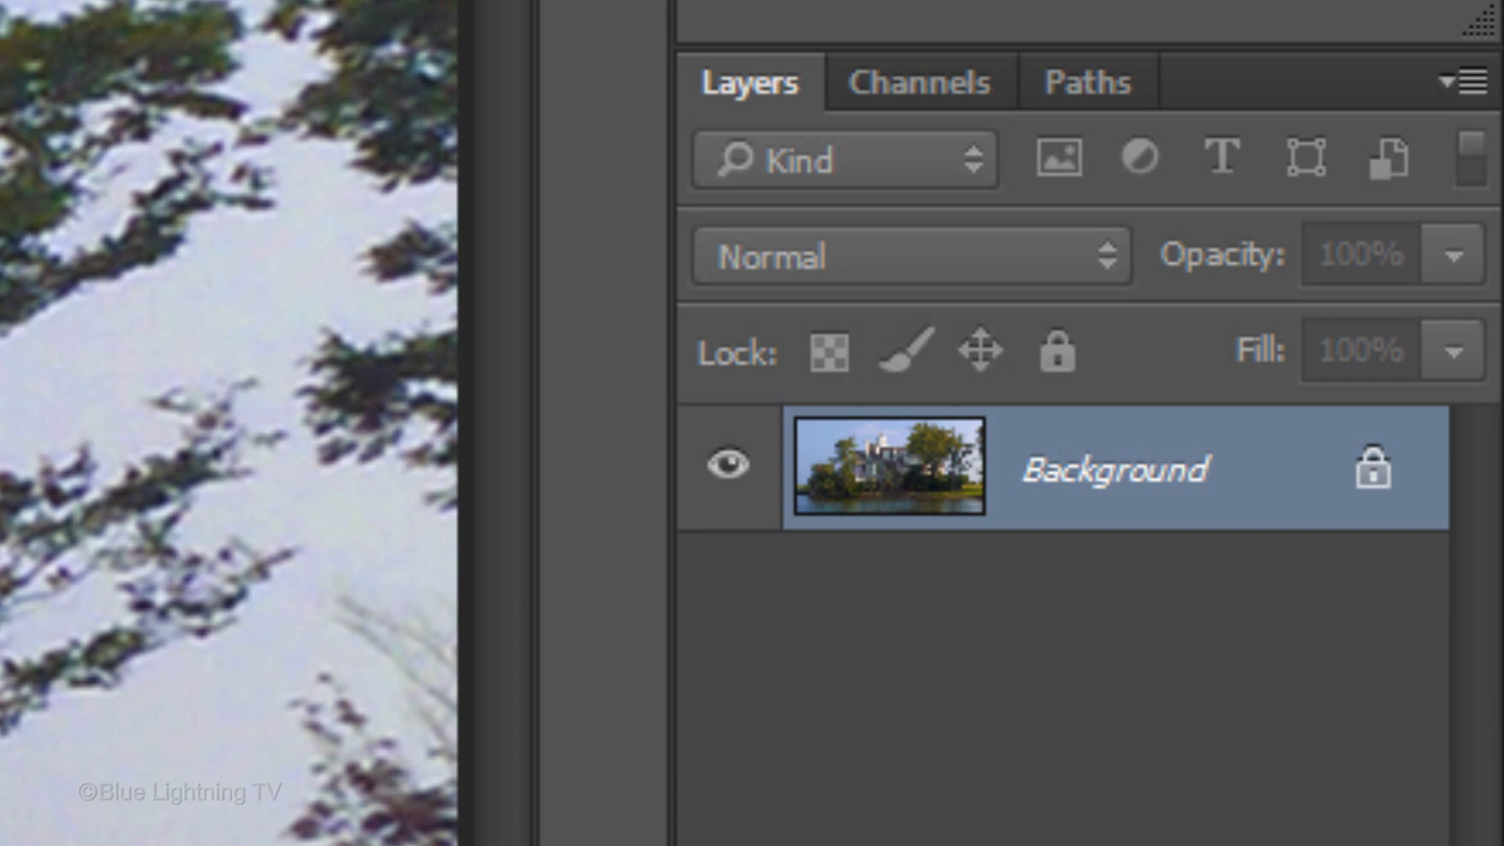
# Duplicate the Background onto Layer 1 and go to Image > Adjustments for Match Color.
pyautogui.press('ctrl+j')
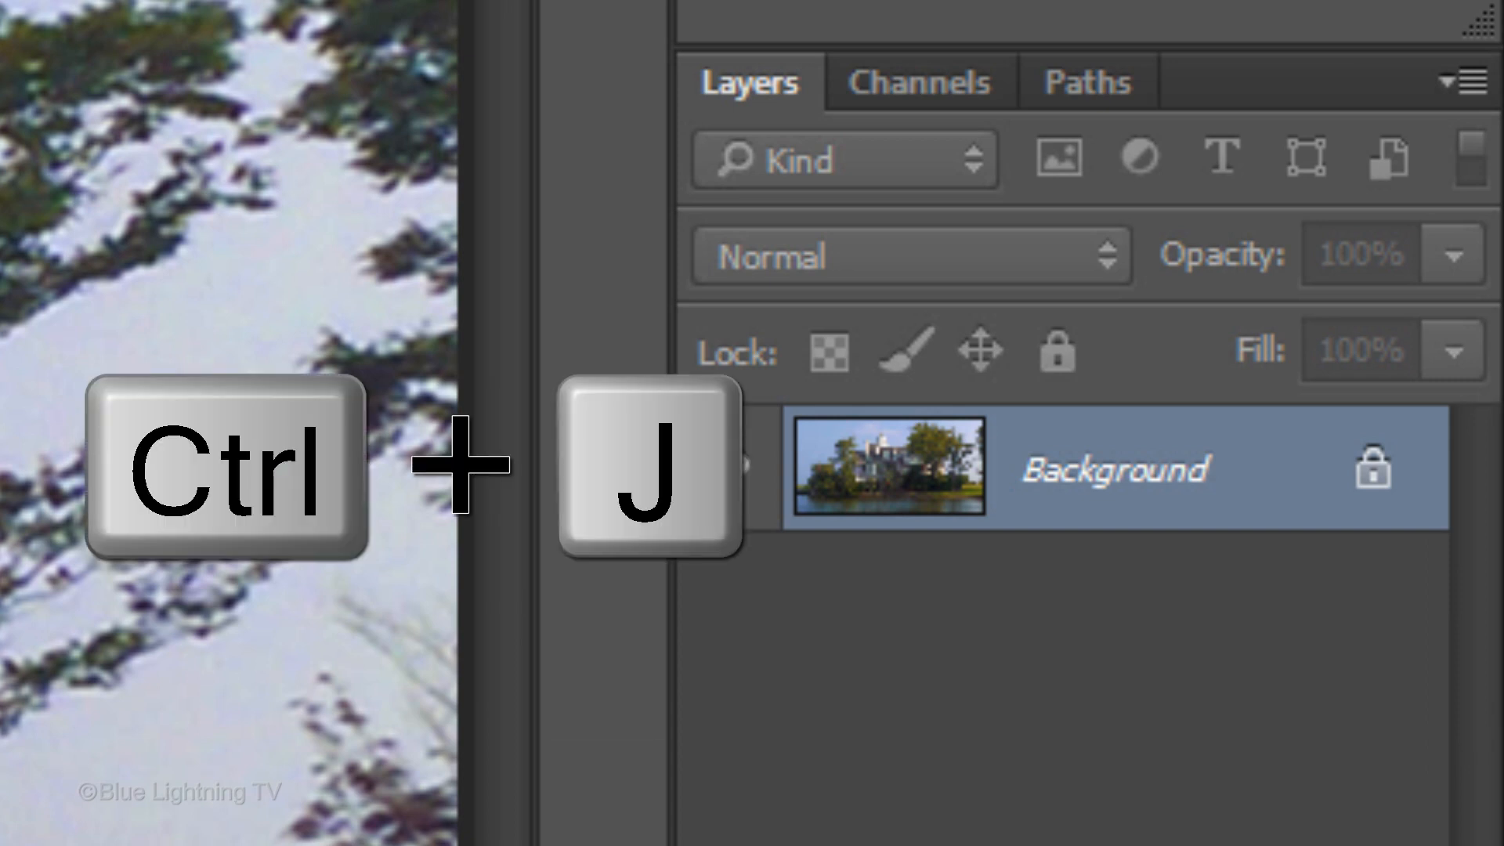
pyautogui.press('ctrl+j')
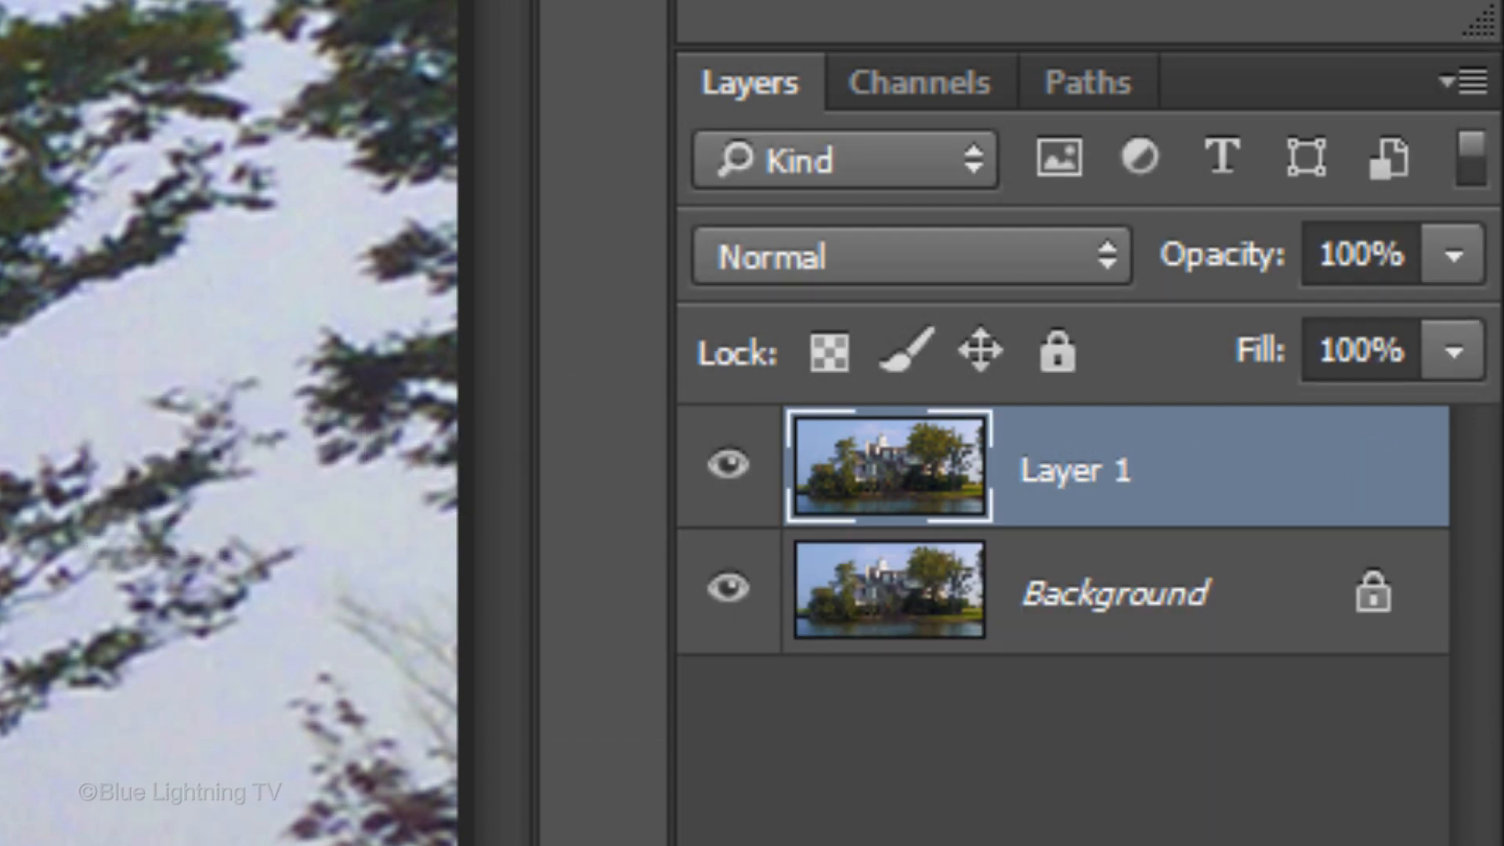
pyautogui.click(211, 20)
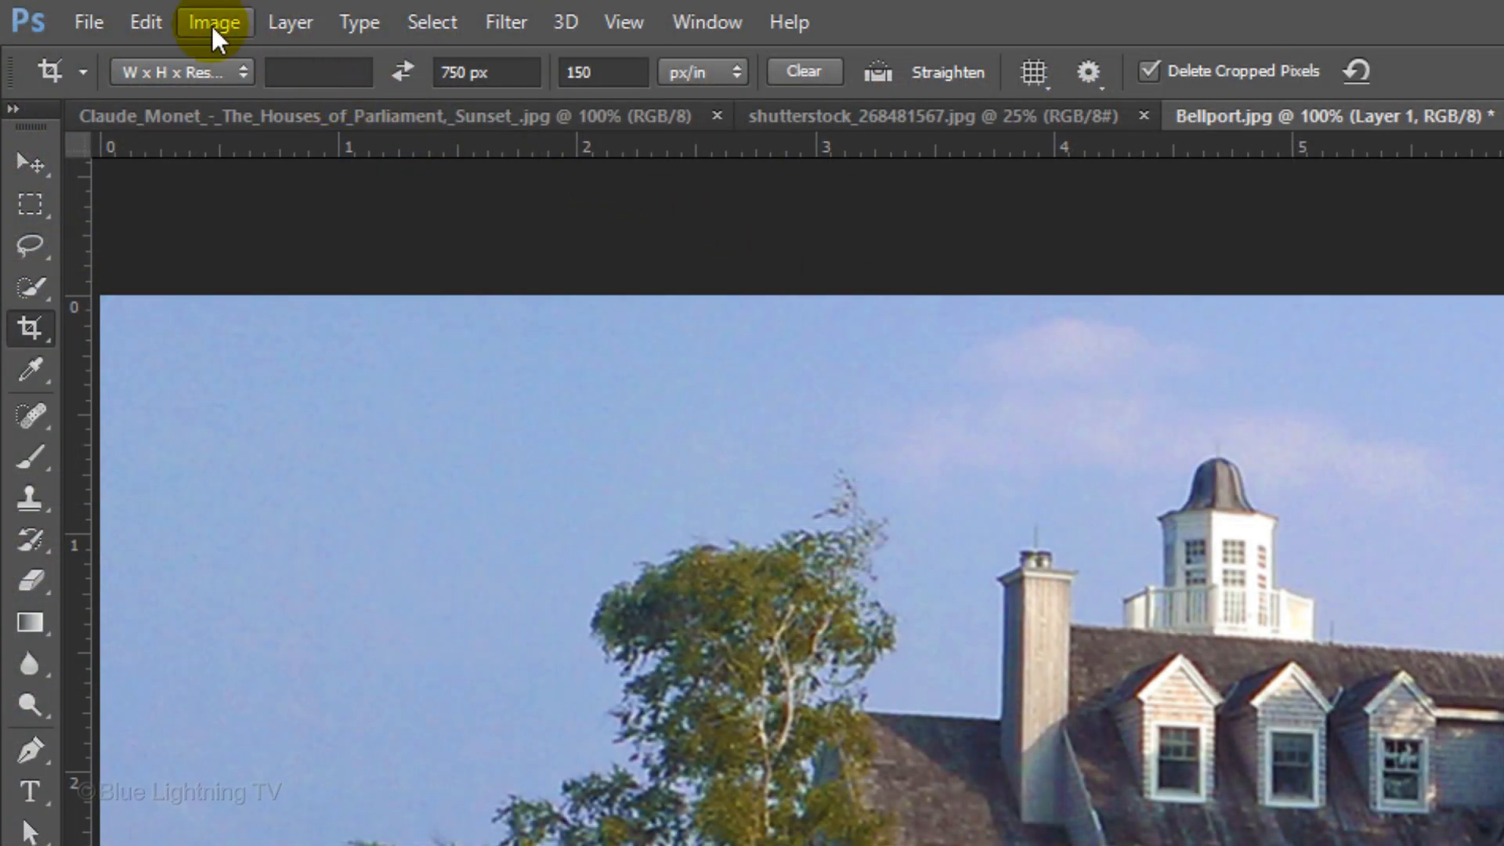
pyautogui.click(213, 20)
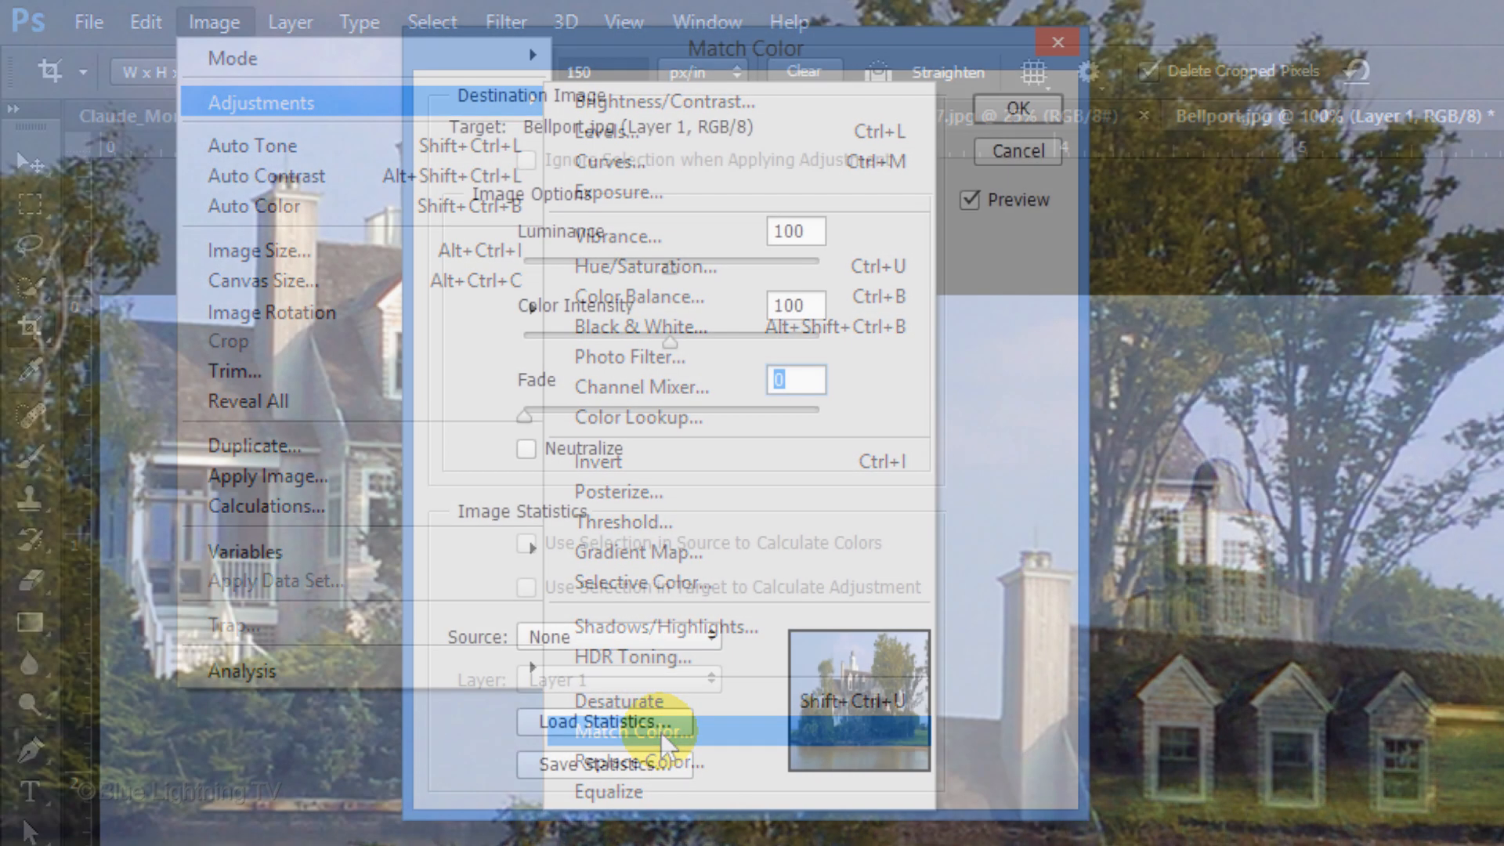
# Apply Match Color to Layer 1 using the Monet Parliament painting as the source.
pyautogui.click(617, 738)
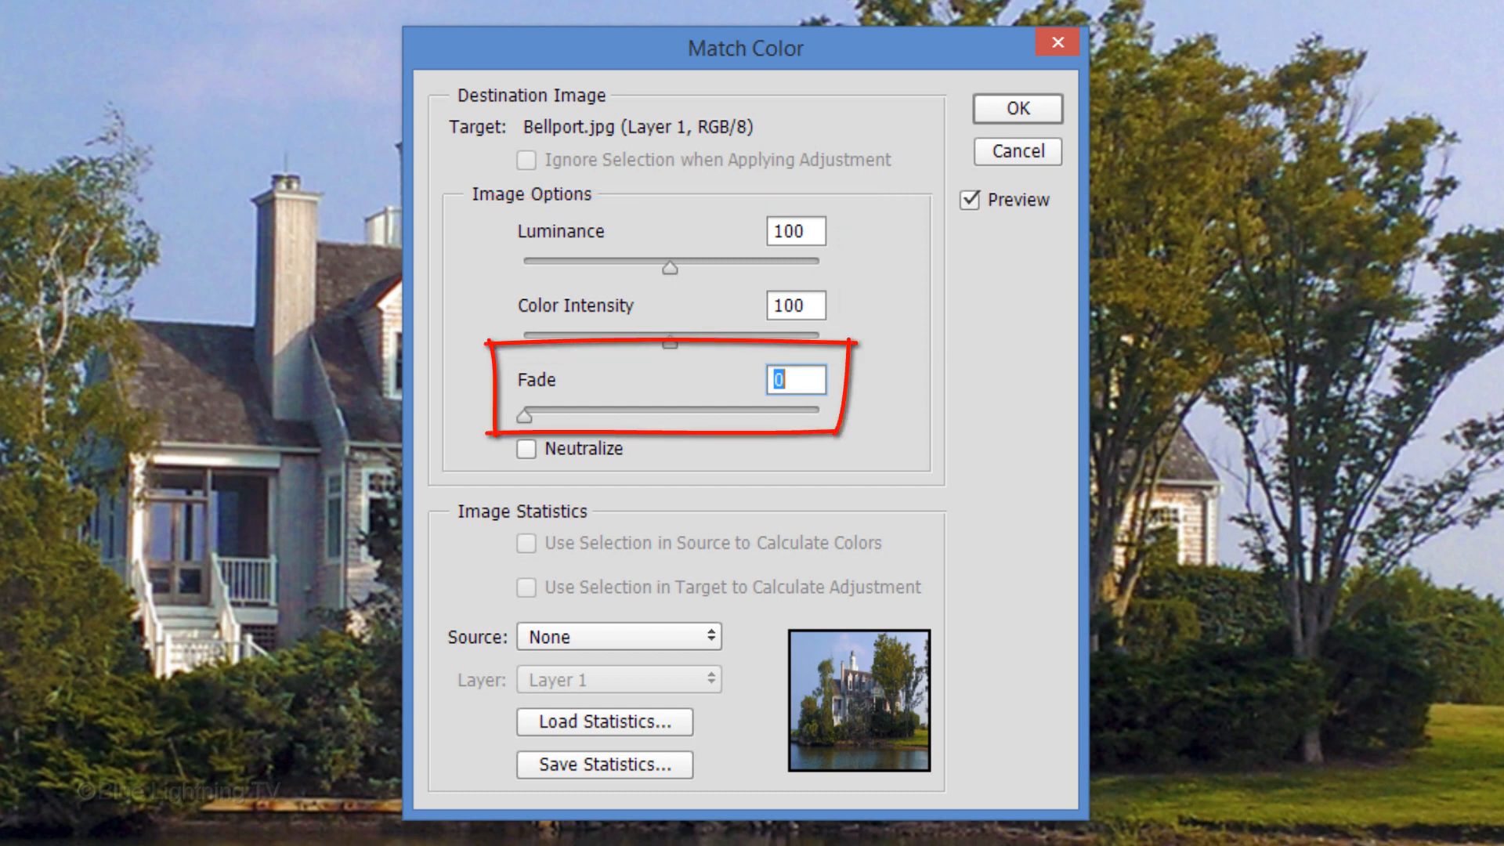
pyautogui.click(614, 636)
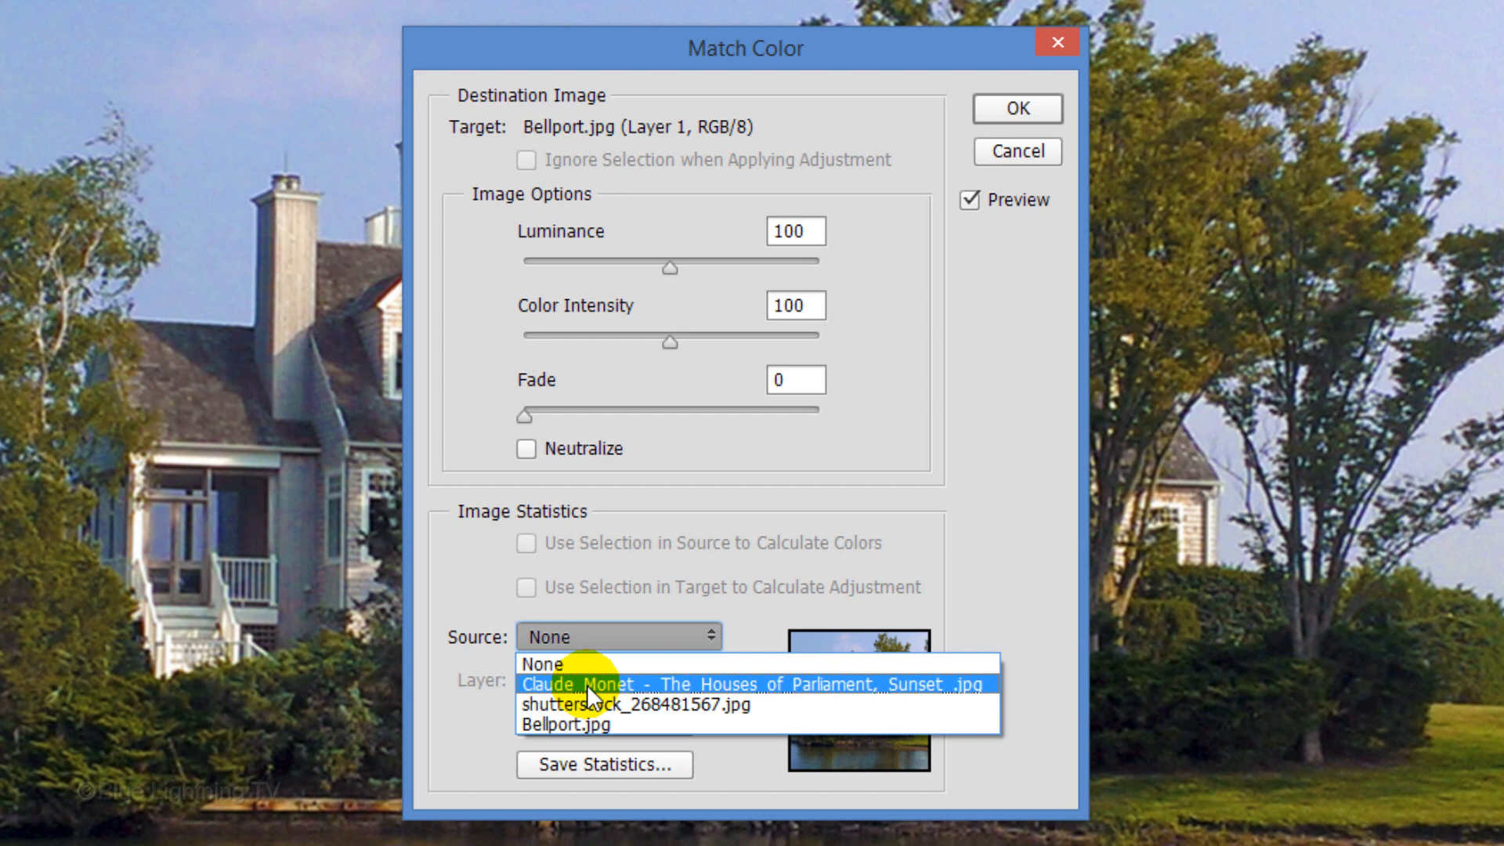
pyautogui.click(759, 684)
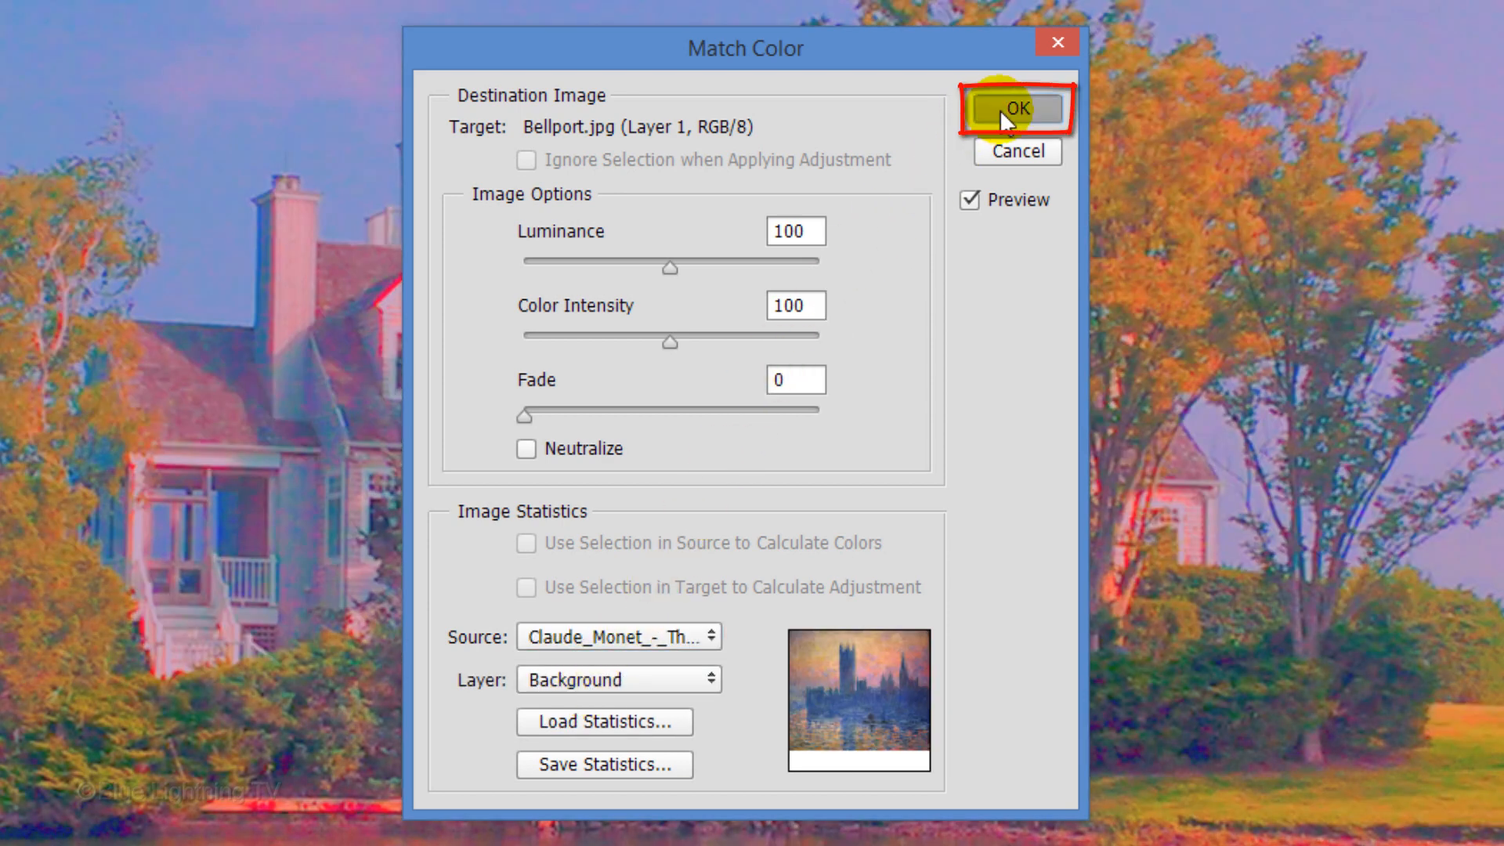
pyautogui.click(1016, 109)
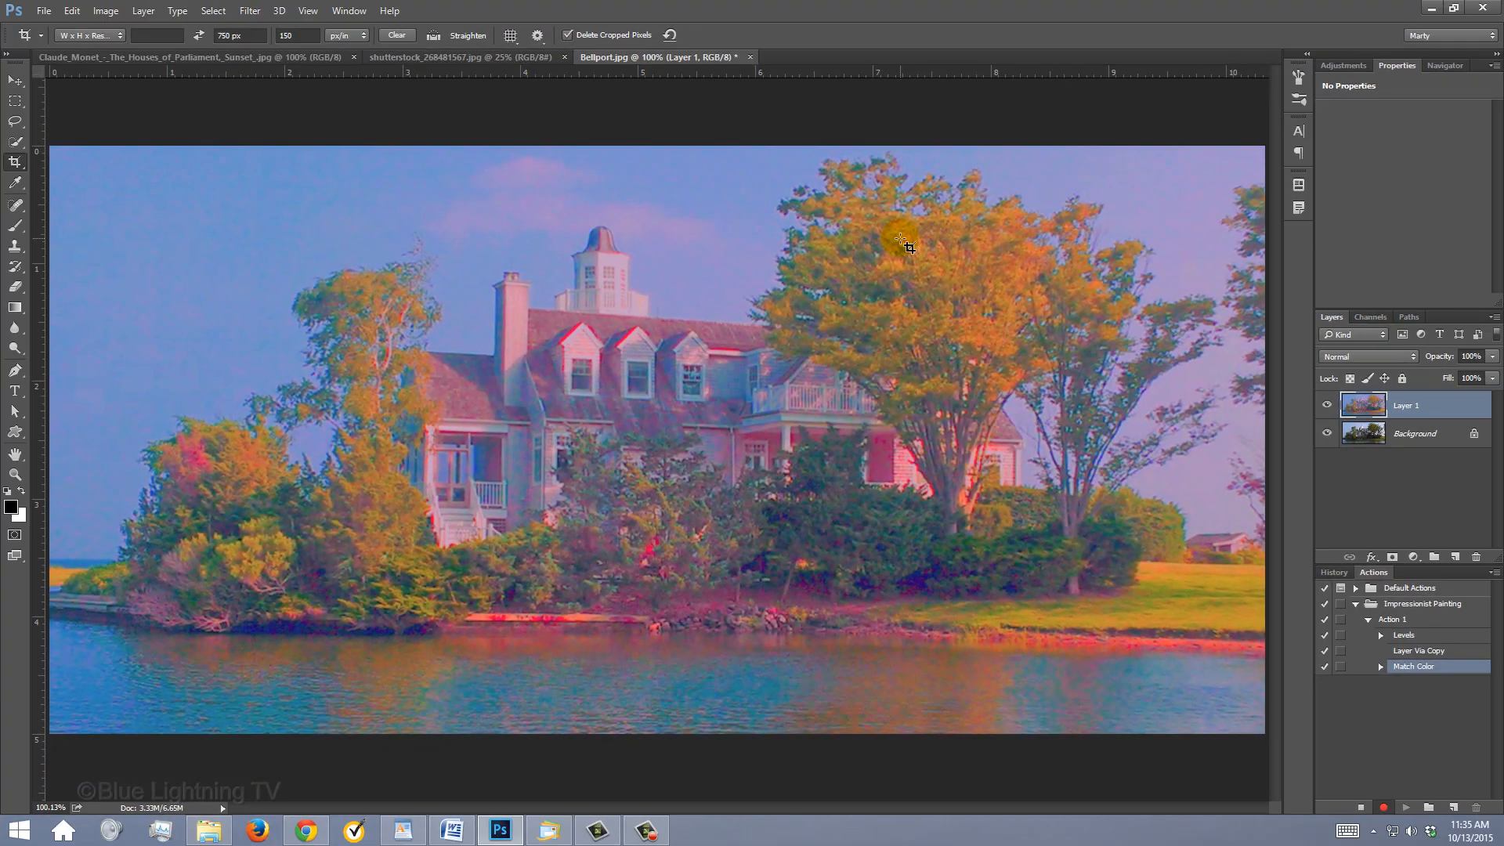
# Duplicate Layer 1, naming the copy 'Pointilize' and the original 'Dry brush'.
pyautogui.press('ctrl+j')
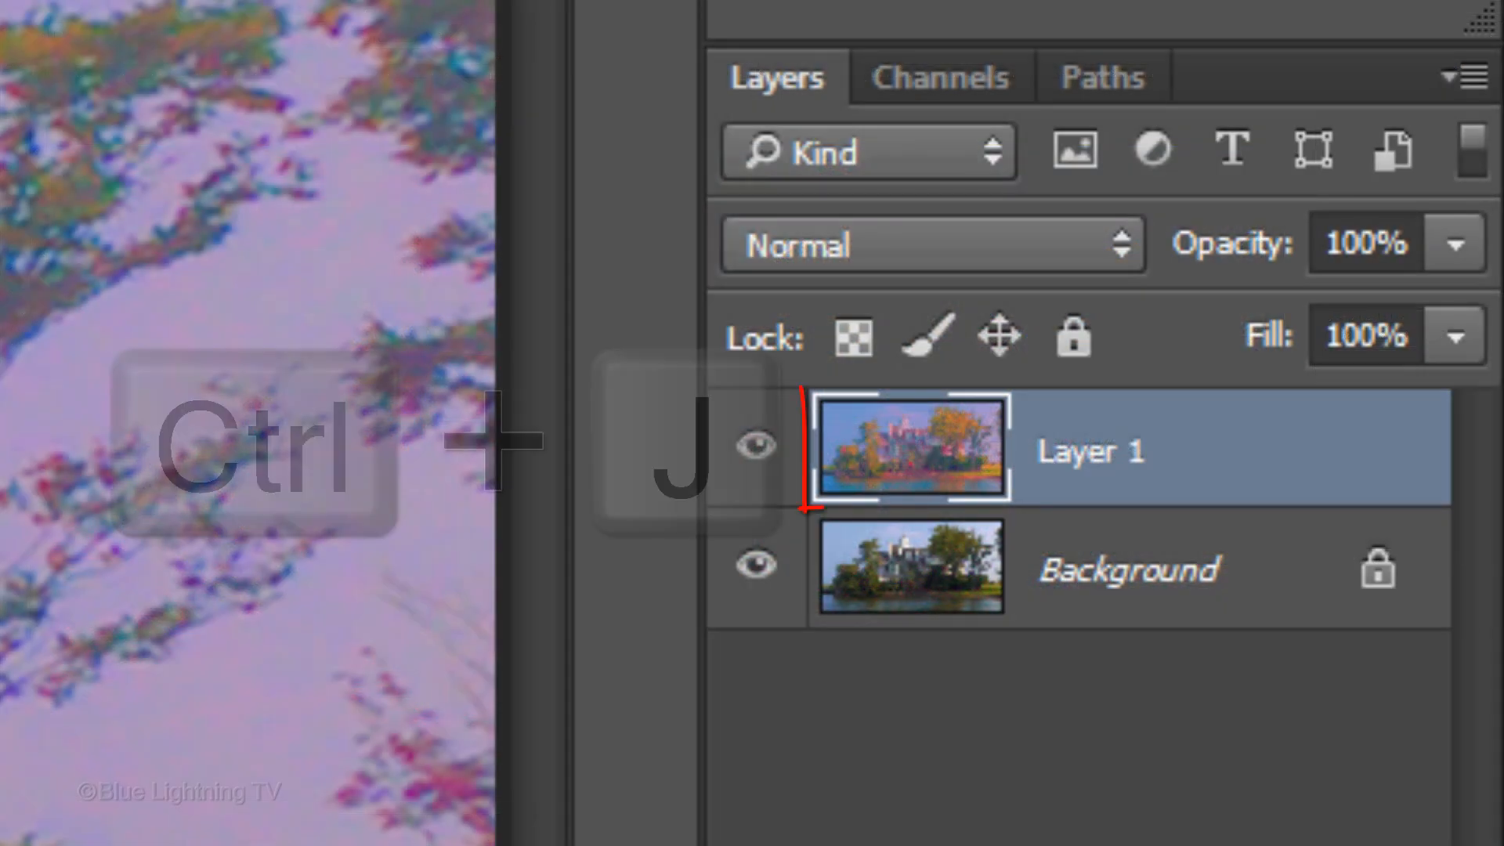
pyautogui.press('ctrl+j')
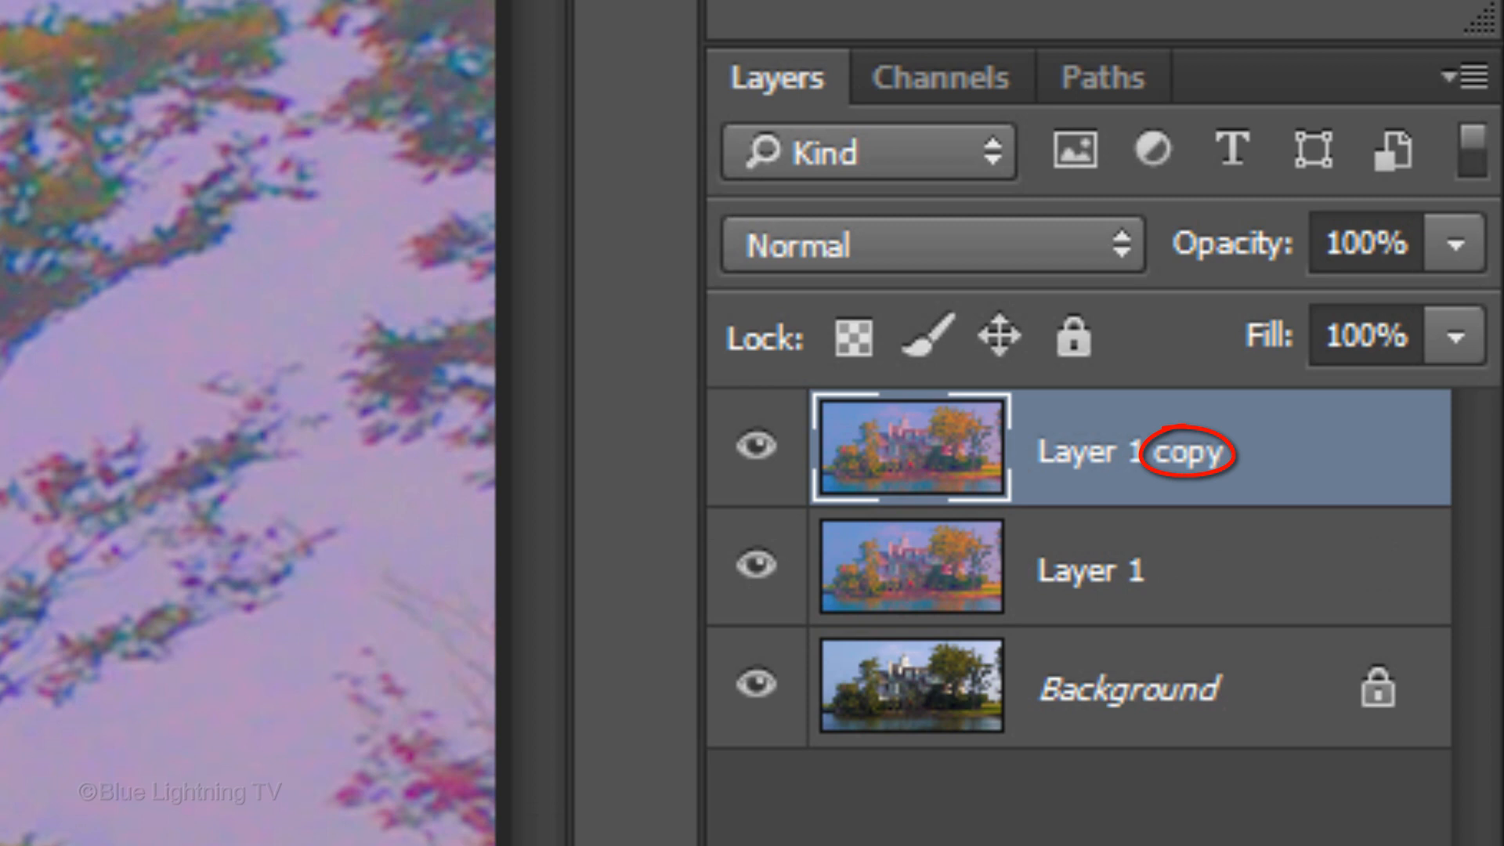
pyautogui.doubleClick(1131, 452)
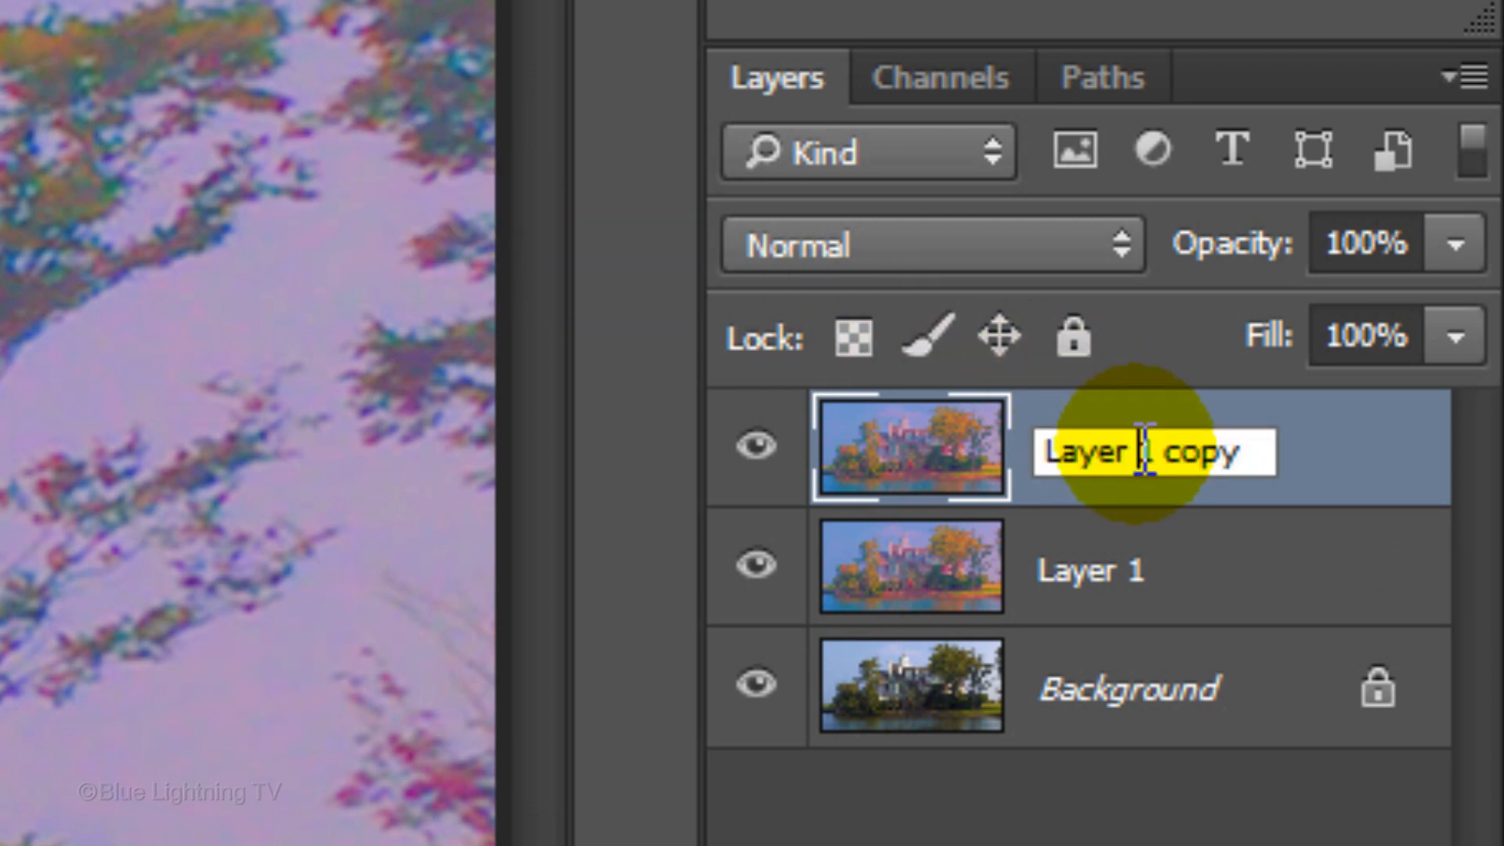
pyautogui.write('Pointilize')
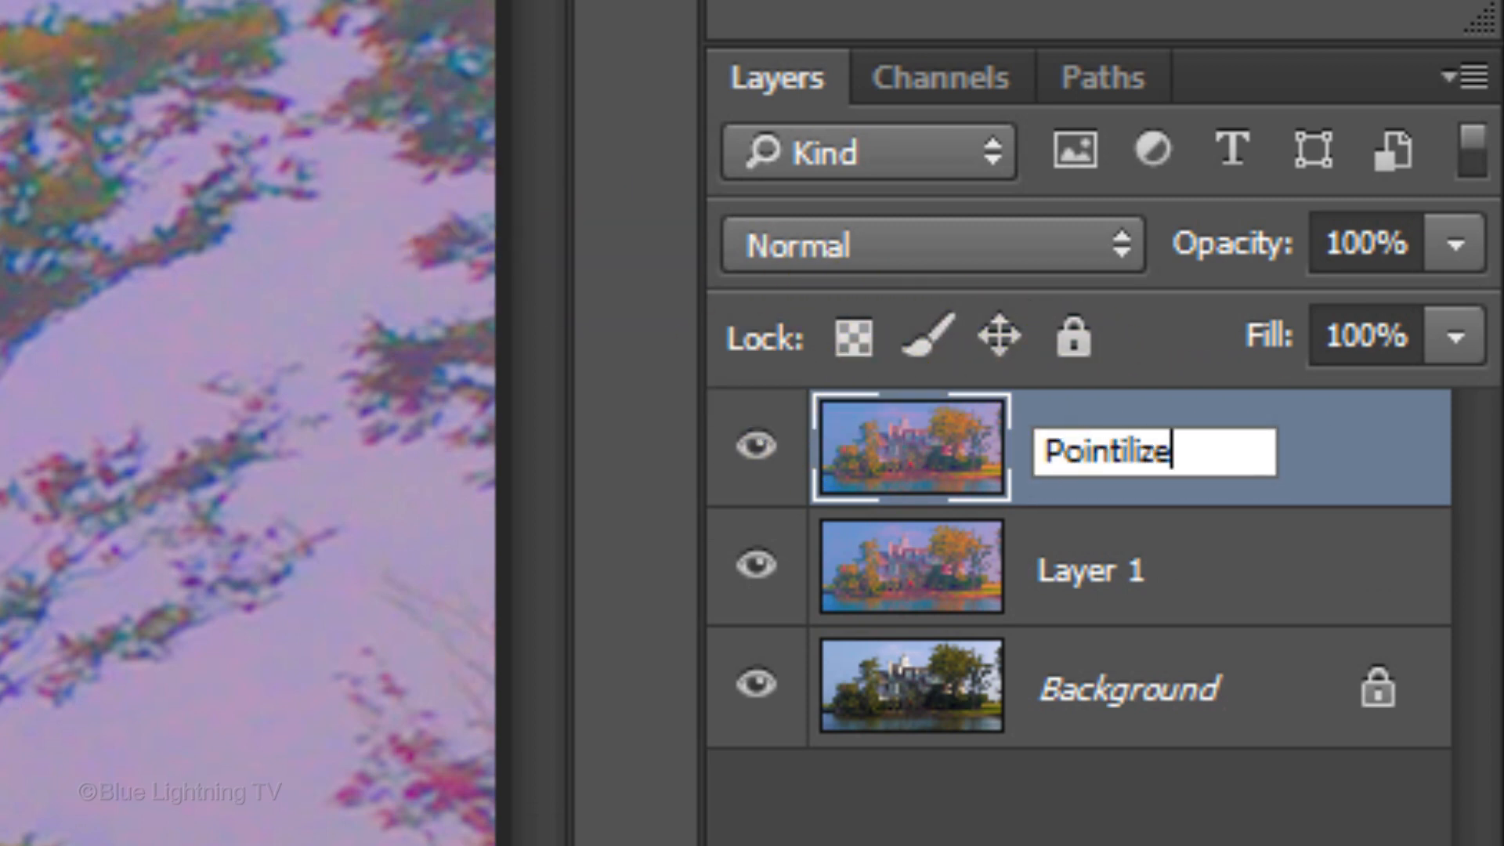
pyautogui.click(1090, 567)
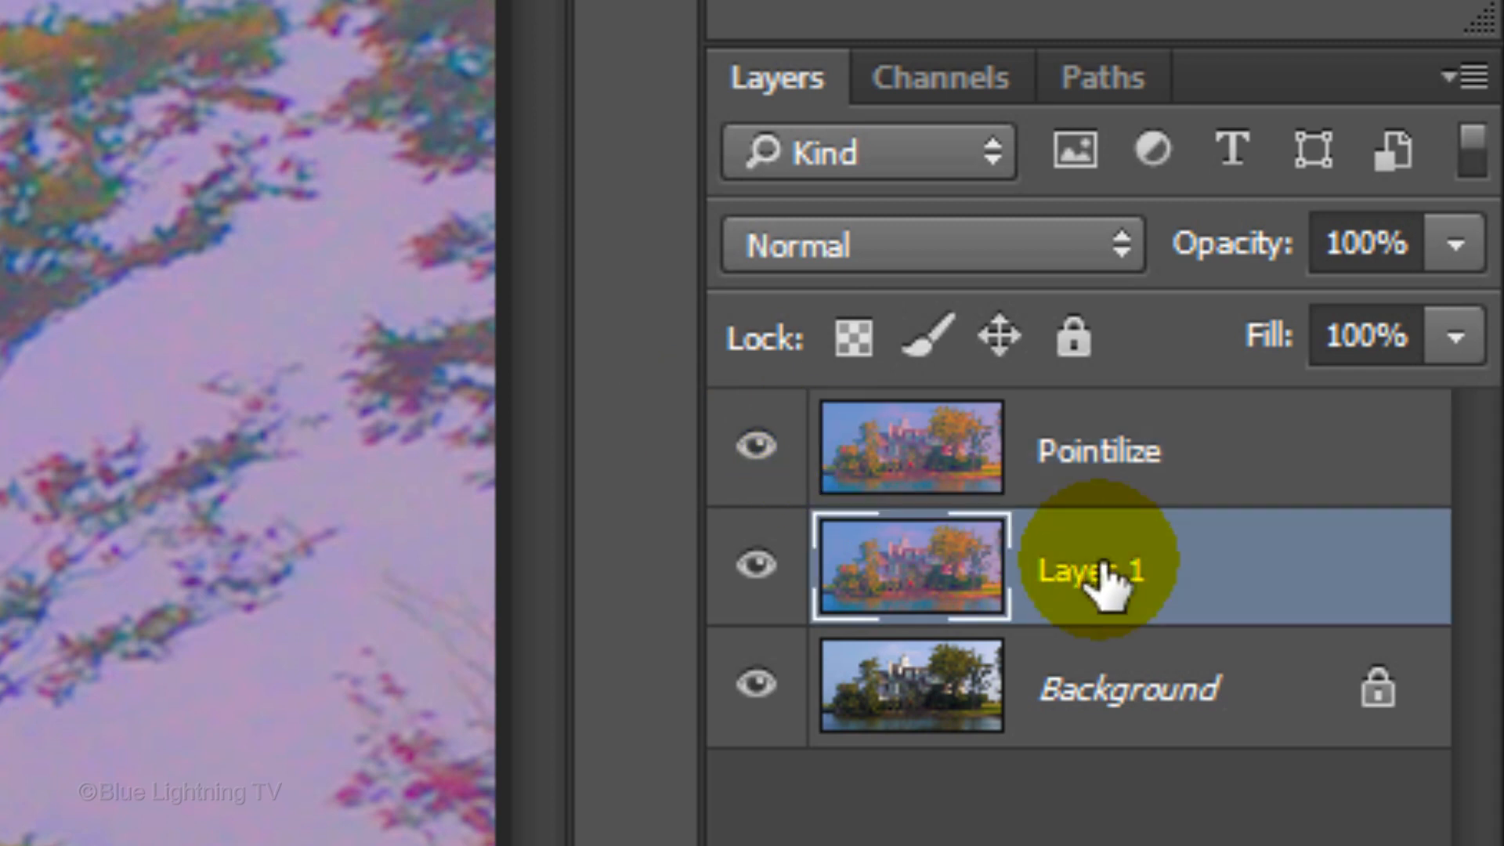
pyautogui.write('Dry brush')
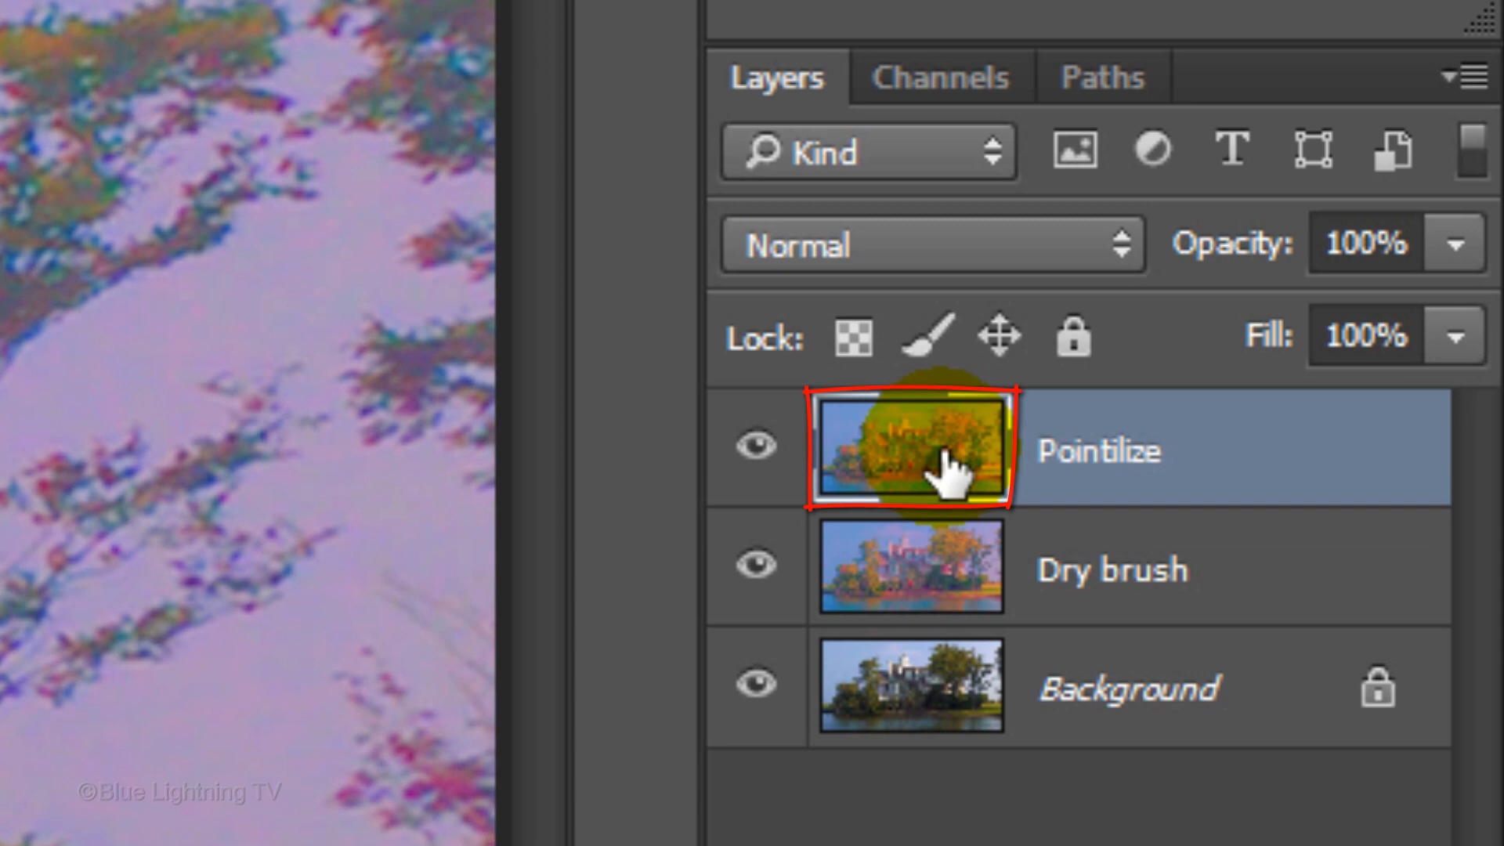
# Apply Pointillize with cell size 3 to the Pointilize layer and set its opacity to 50%.
pyautogui.click(544, 23)
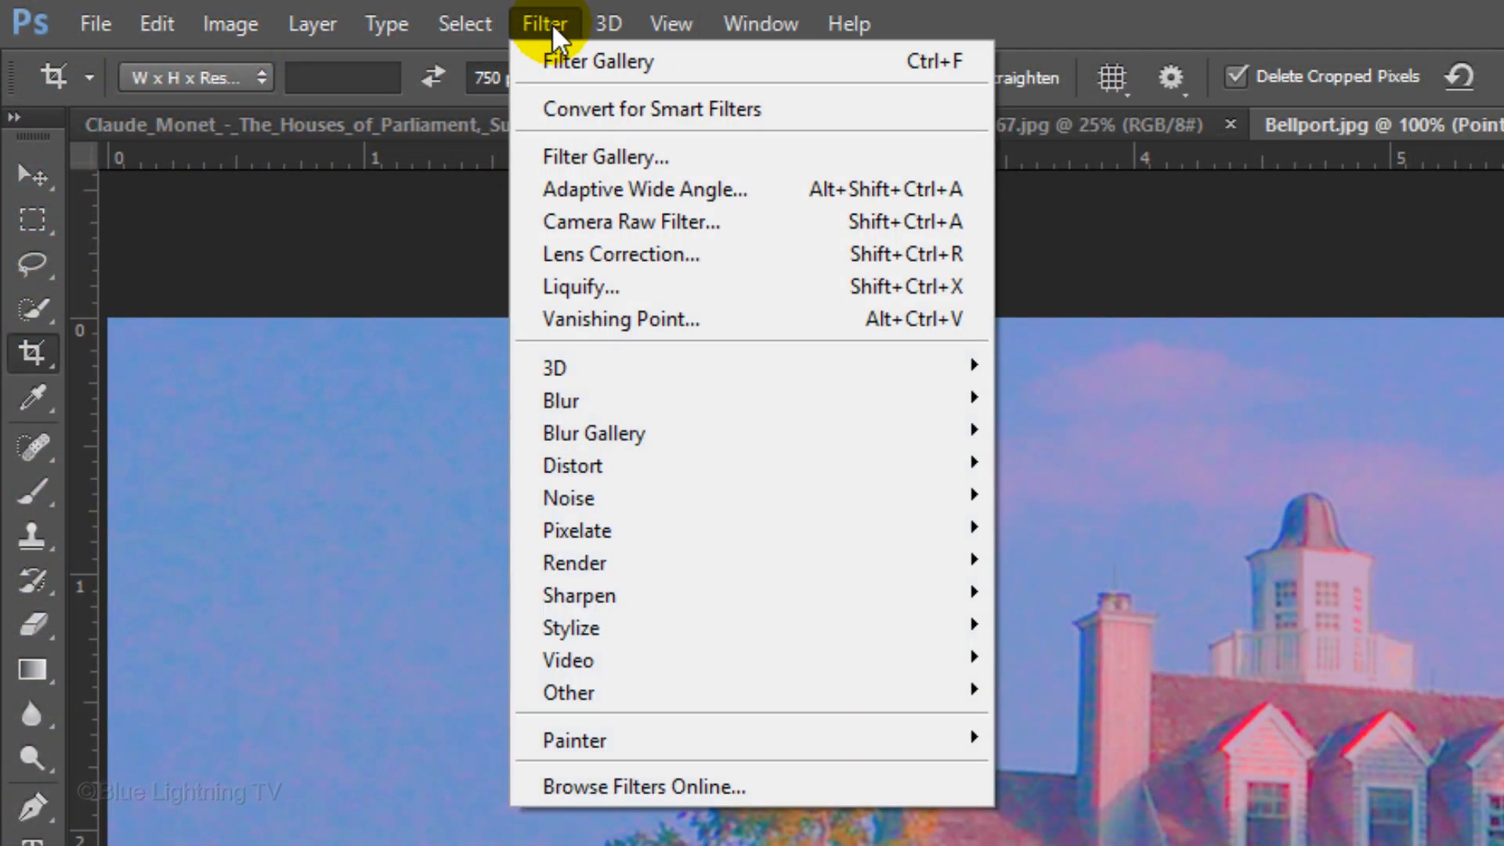
pyautogui.moveTo(575, 529)
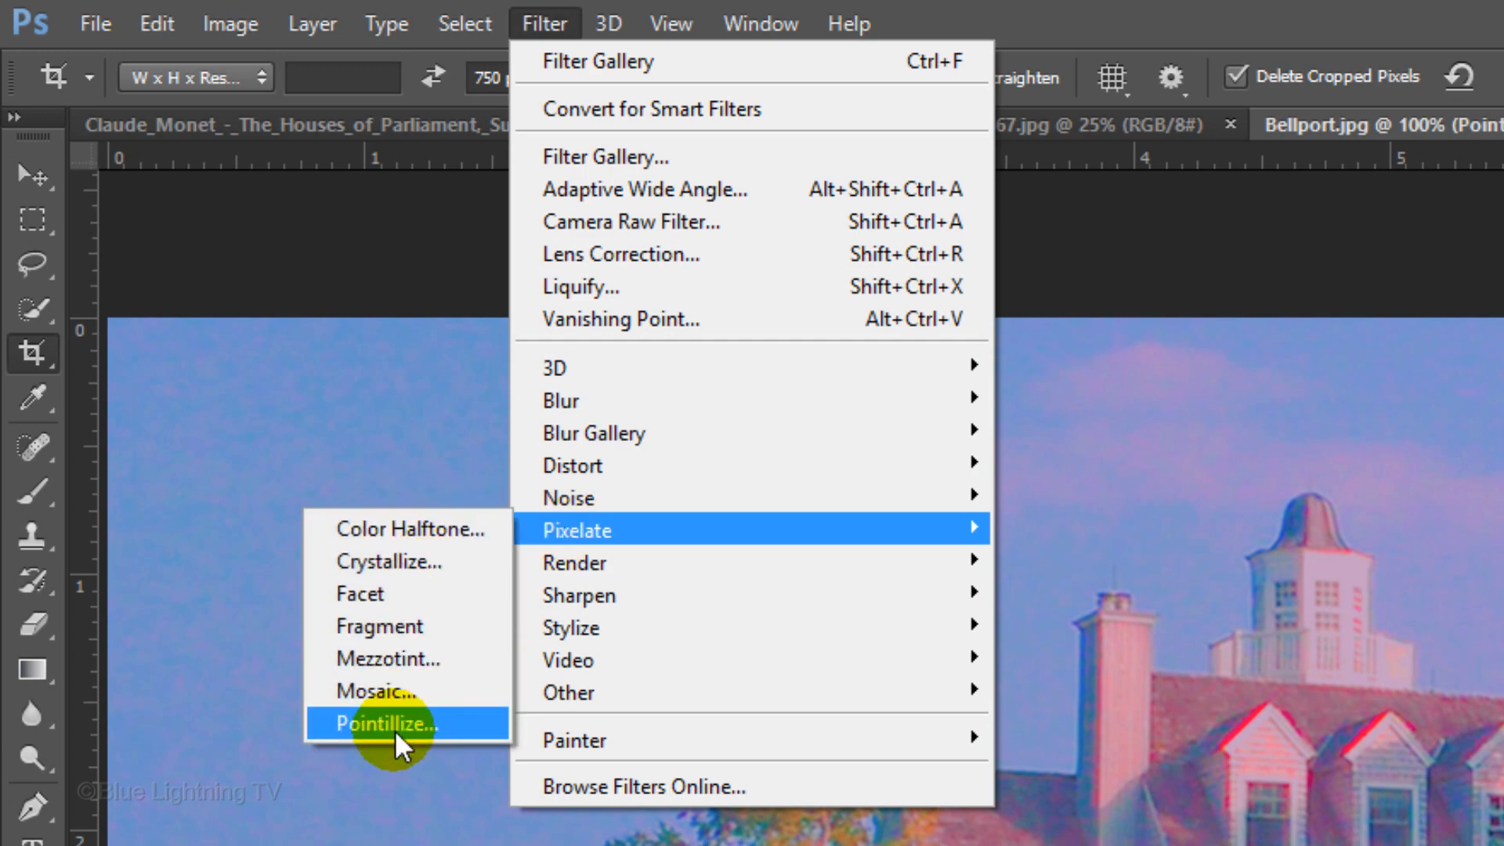
pyautogui.click(387, 722)
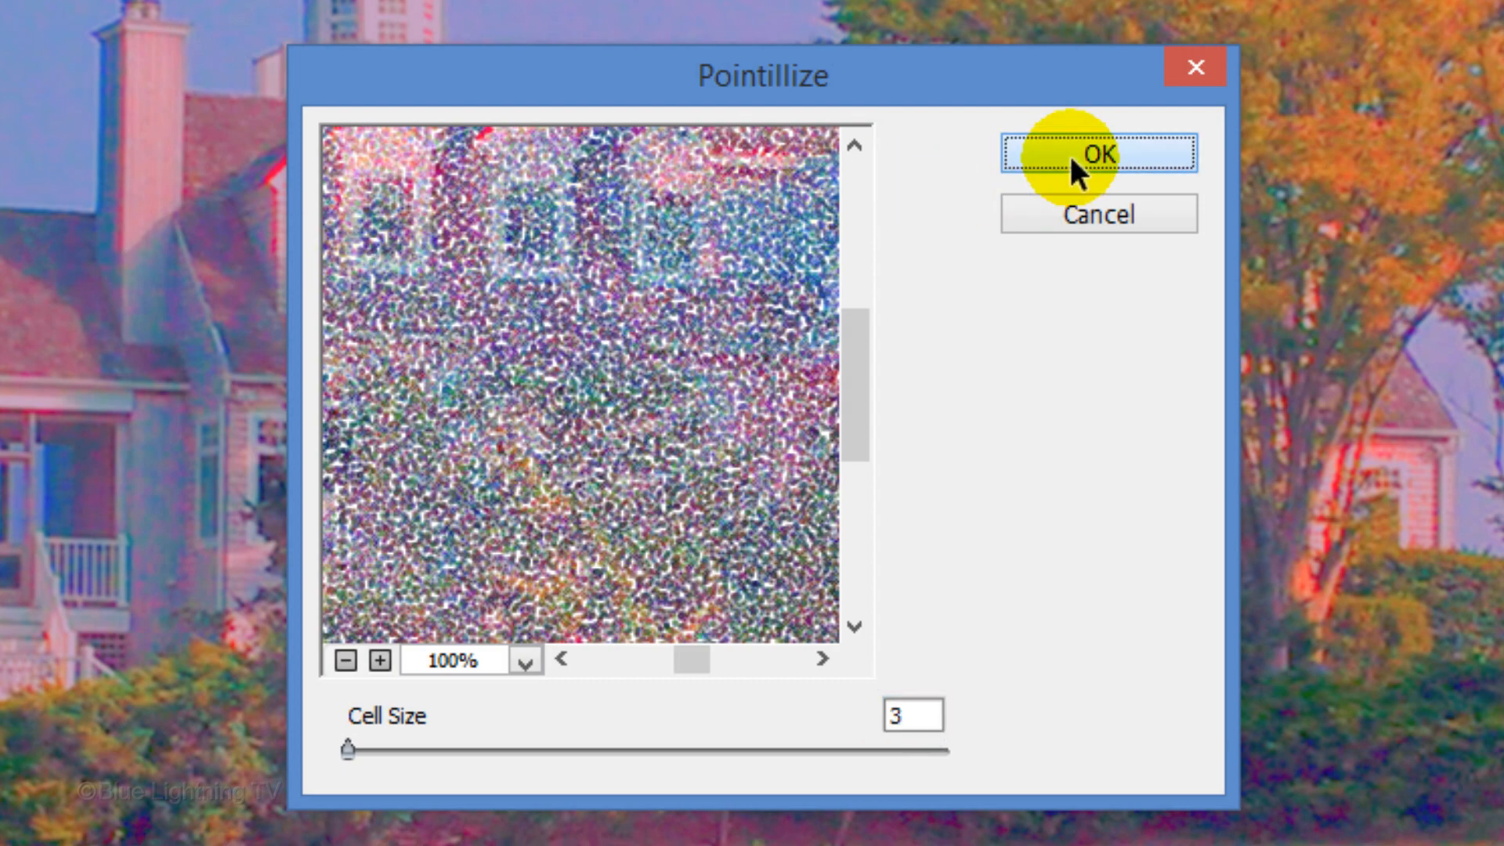
pyautogui.click(1097, 155)
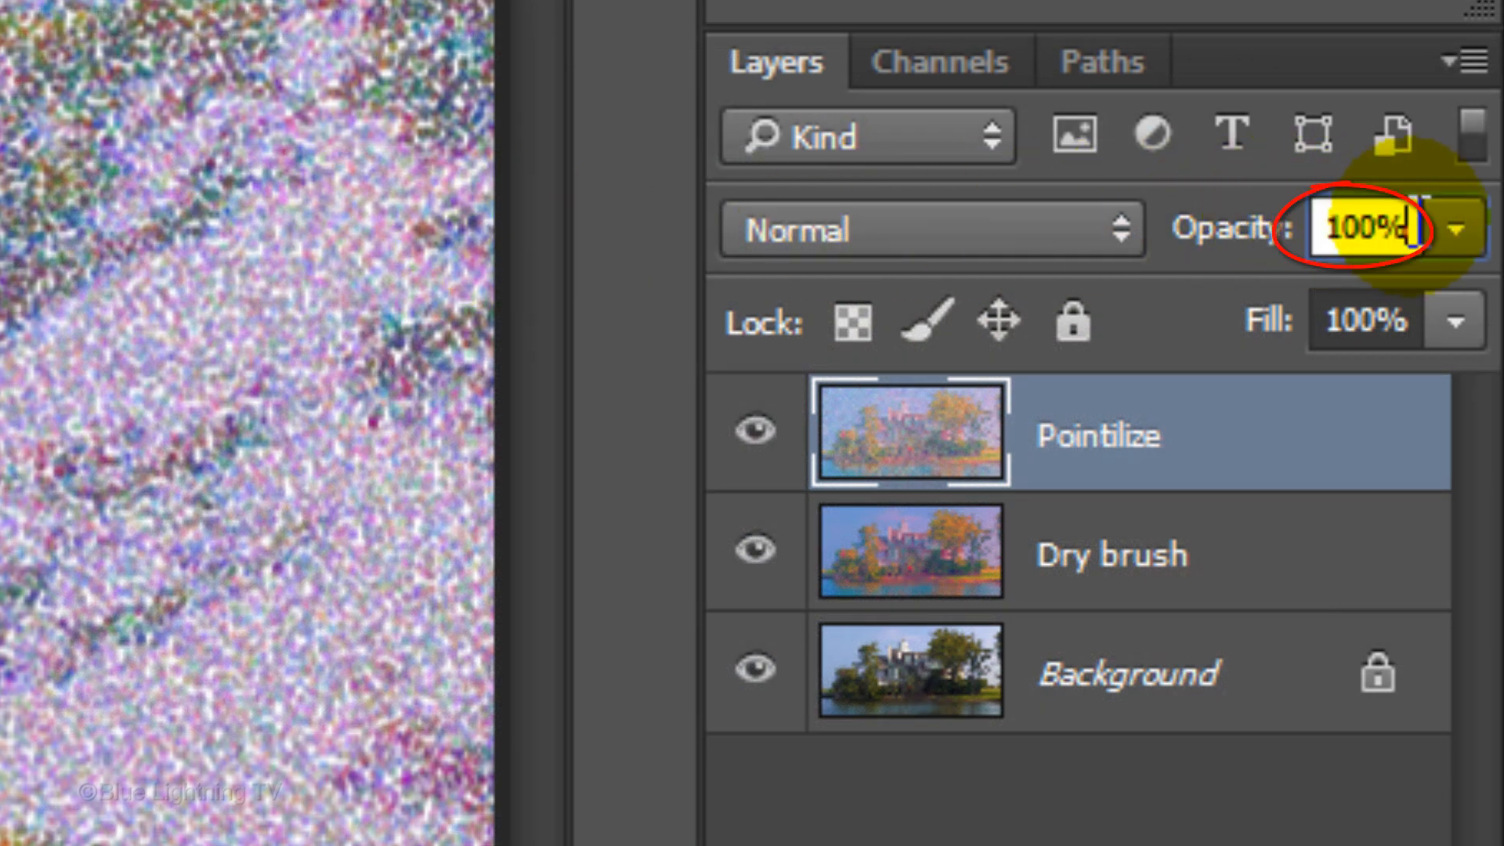
pyautogui.write('50')
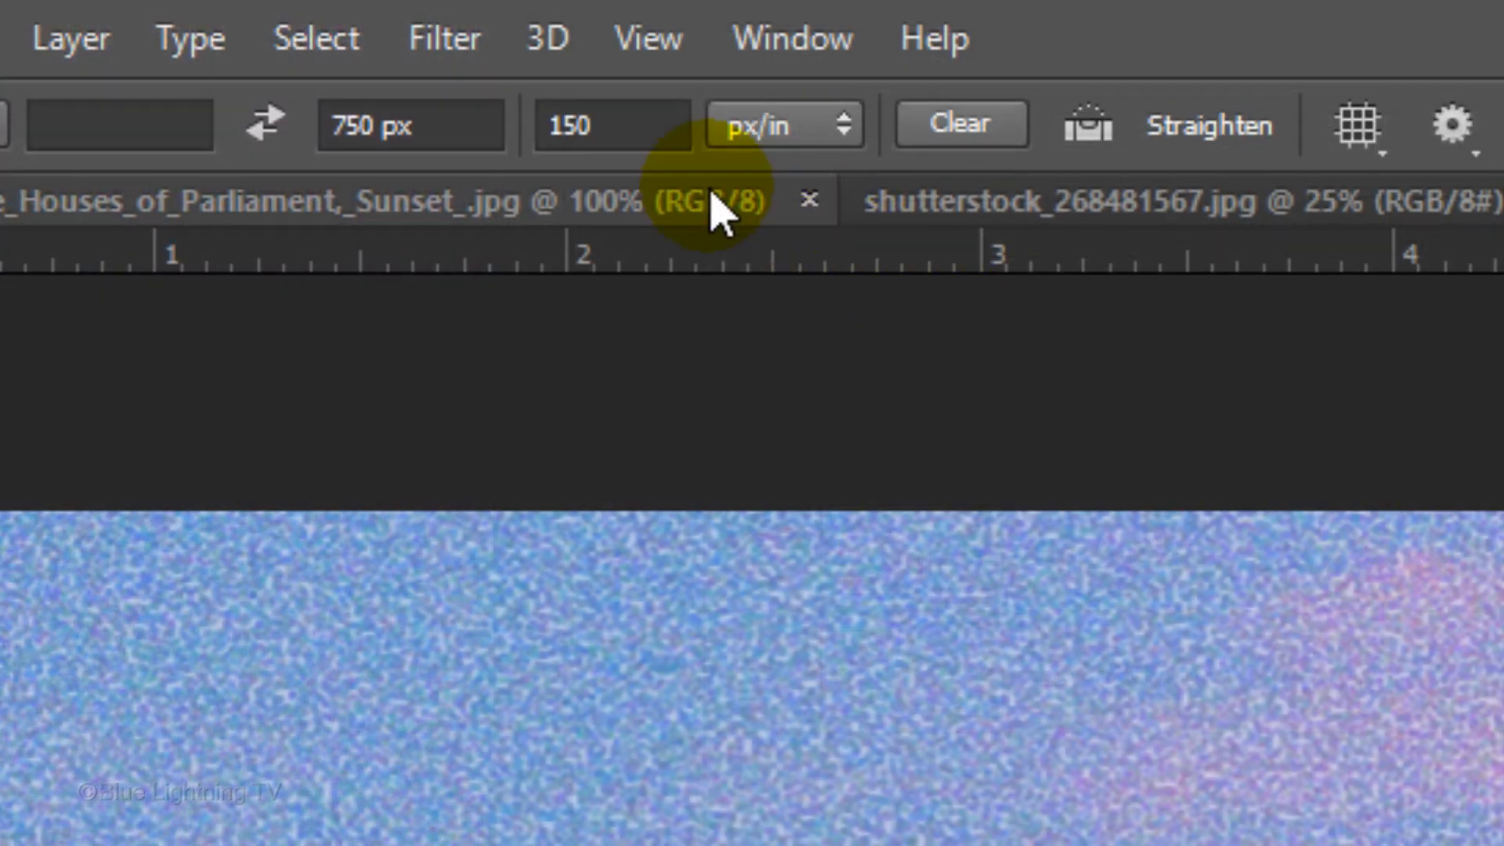
# Apply the Artistic Dry Brush filter (size 3, detail 10, texture 1) to the Dry brush layer.
pyautogui.click(442, 38)
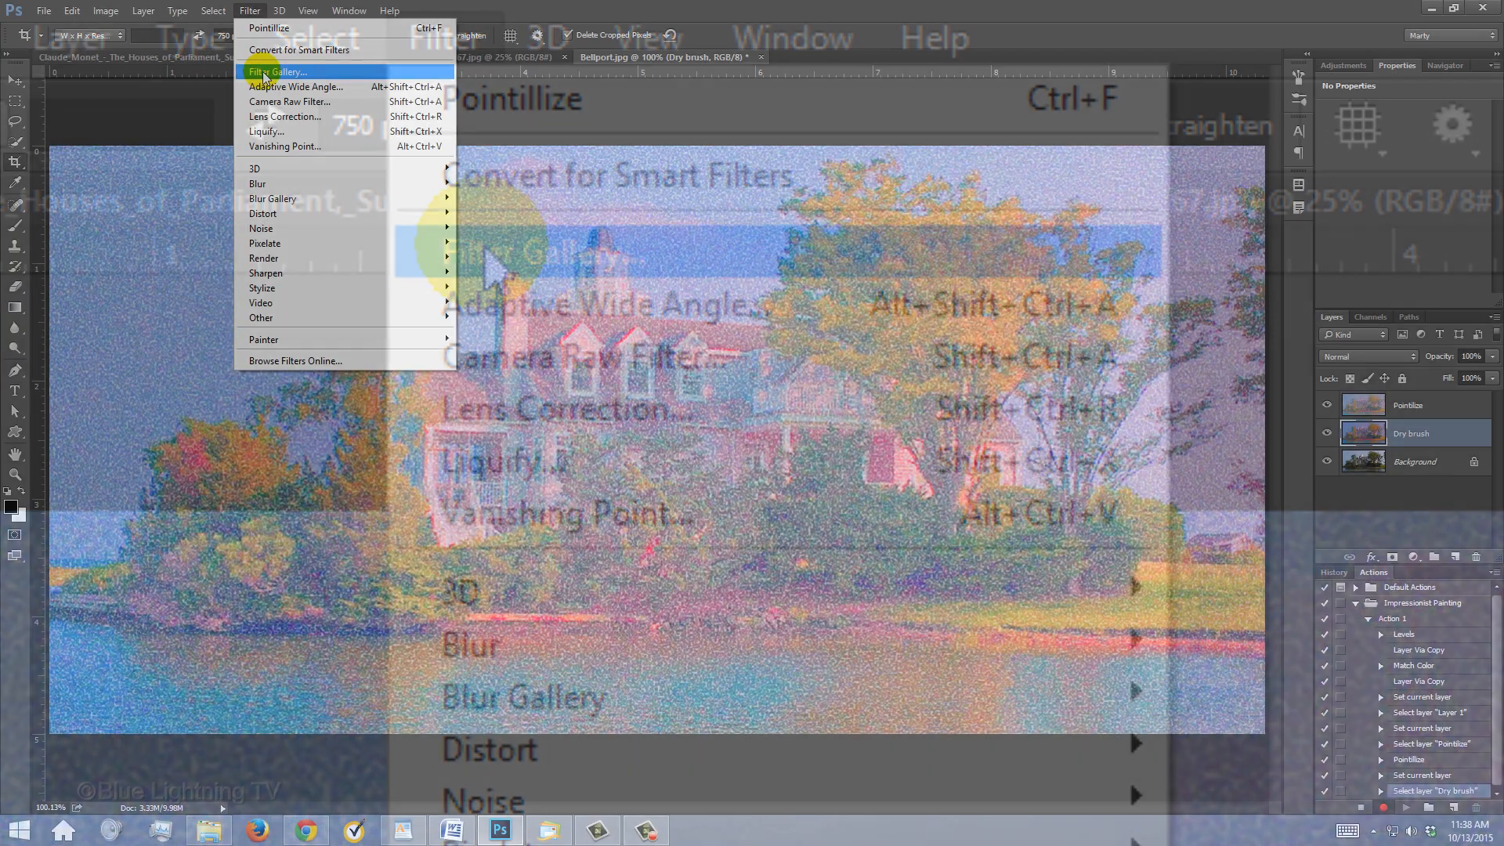
pyautogui.click(279, 71)
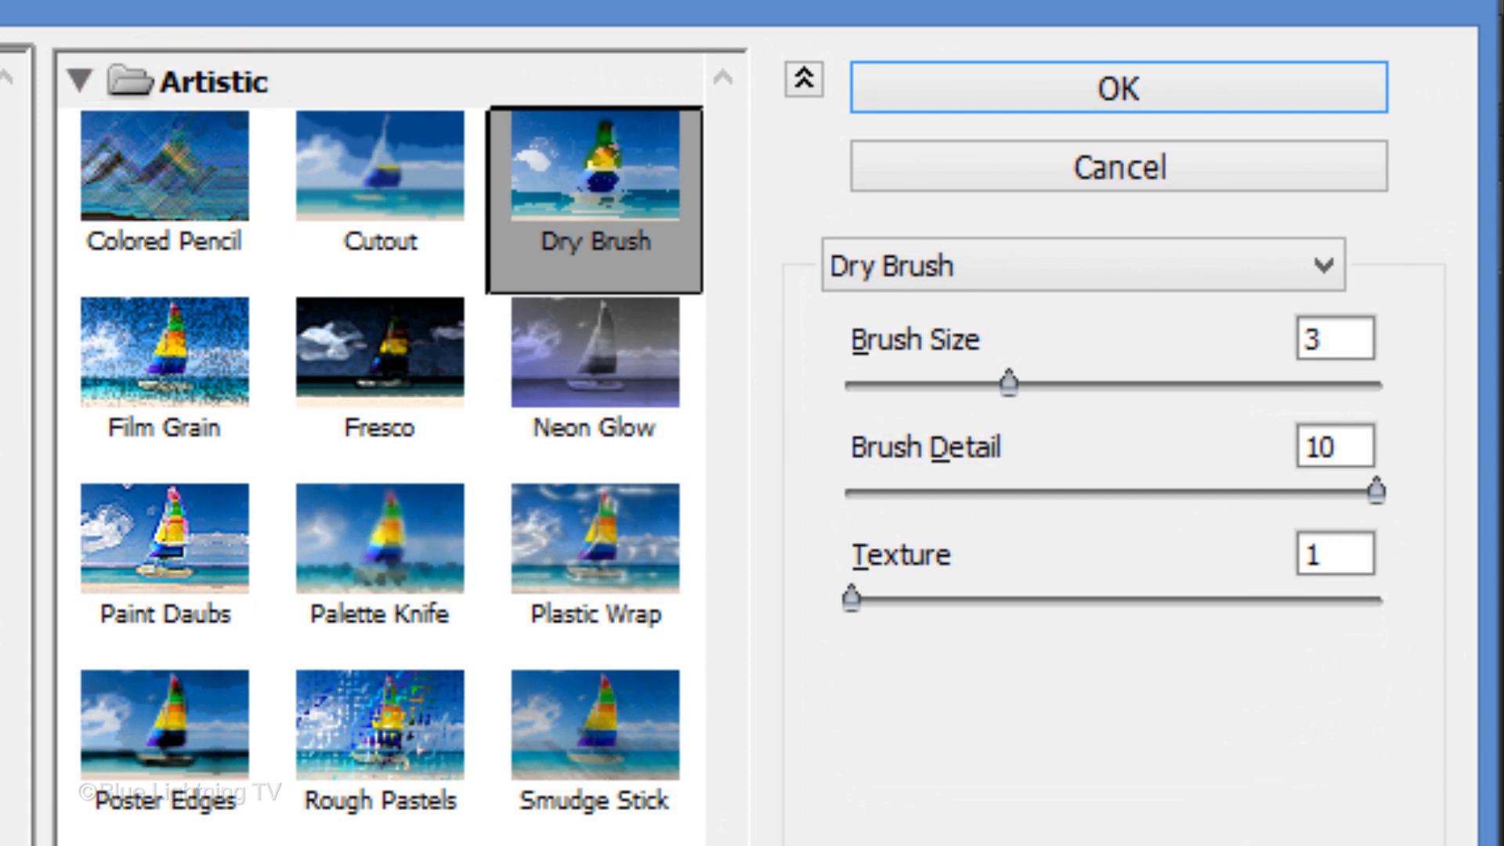
pyautogui.click(592, 199)
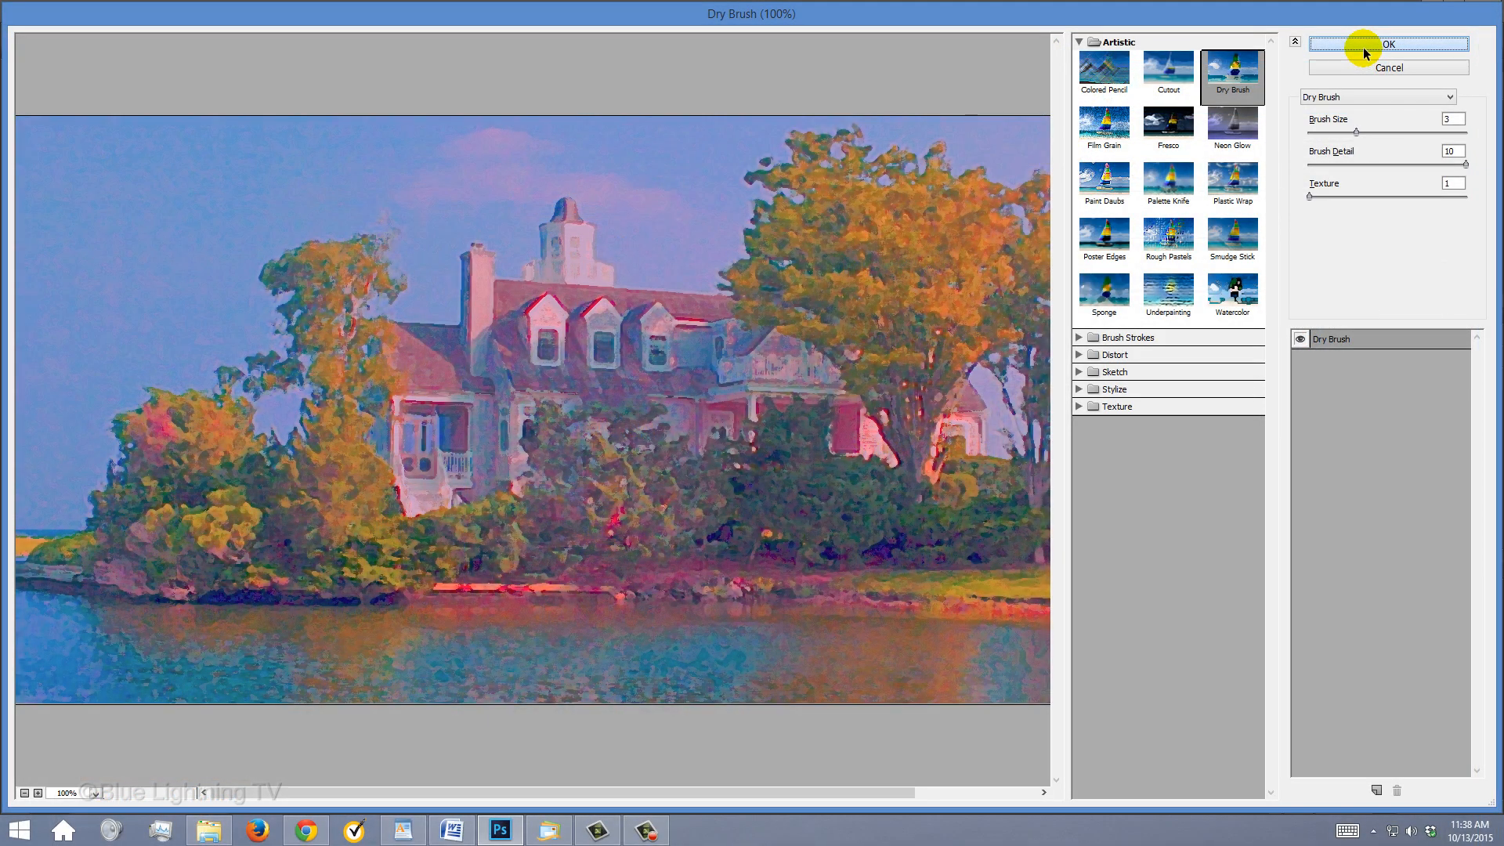
pyautogui.click(1386, 44)
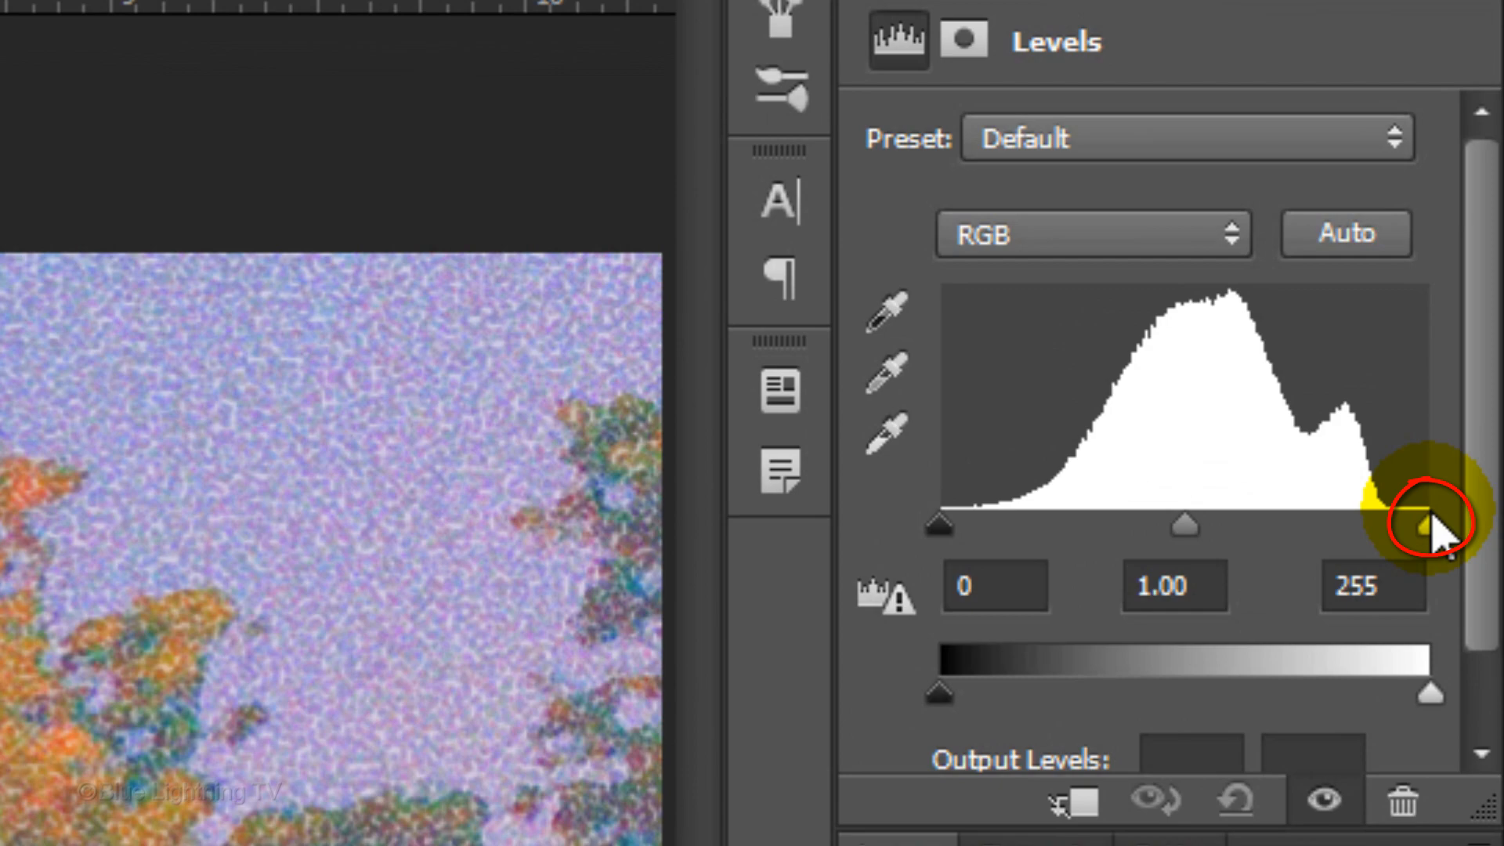
# Set the Levels white input to 228 and nudge the black input to brighten the painting.
pyautogui.moveTo(1429, 533); pyautogui.dragTo(1387, 533)
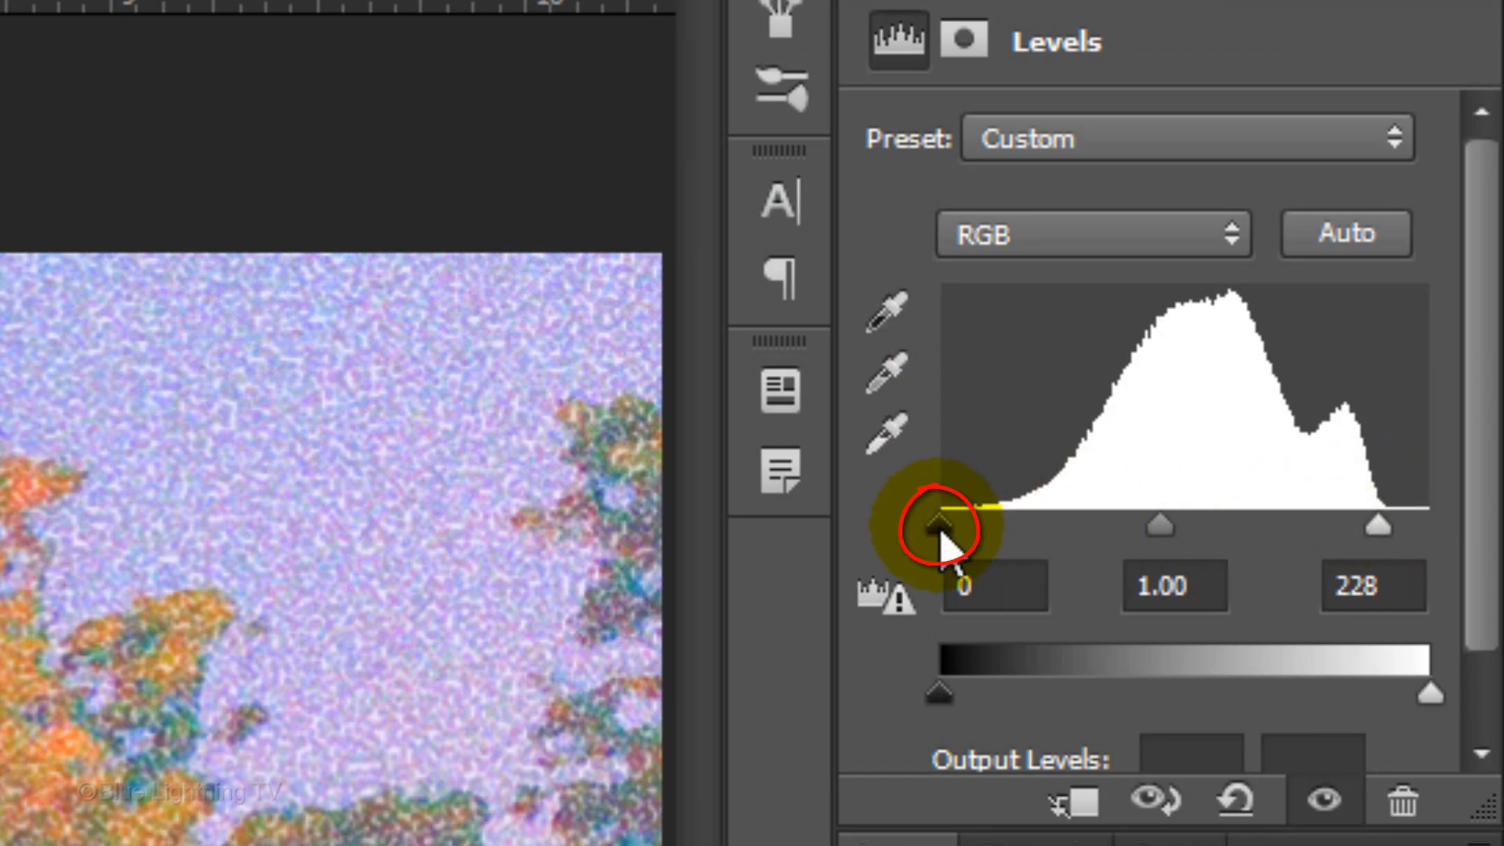
pyautogui.moveTo(935, 508); pyautogui.dragTo(993, 507)
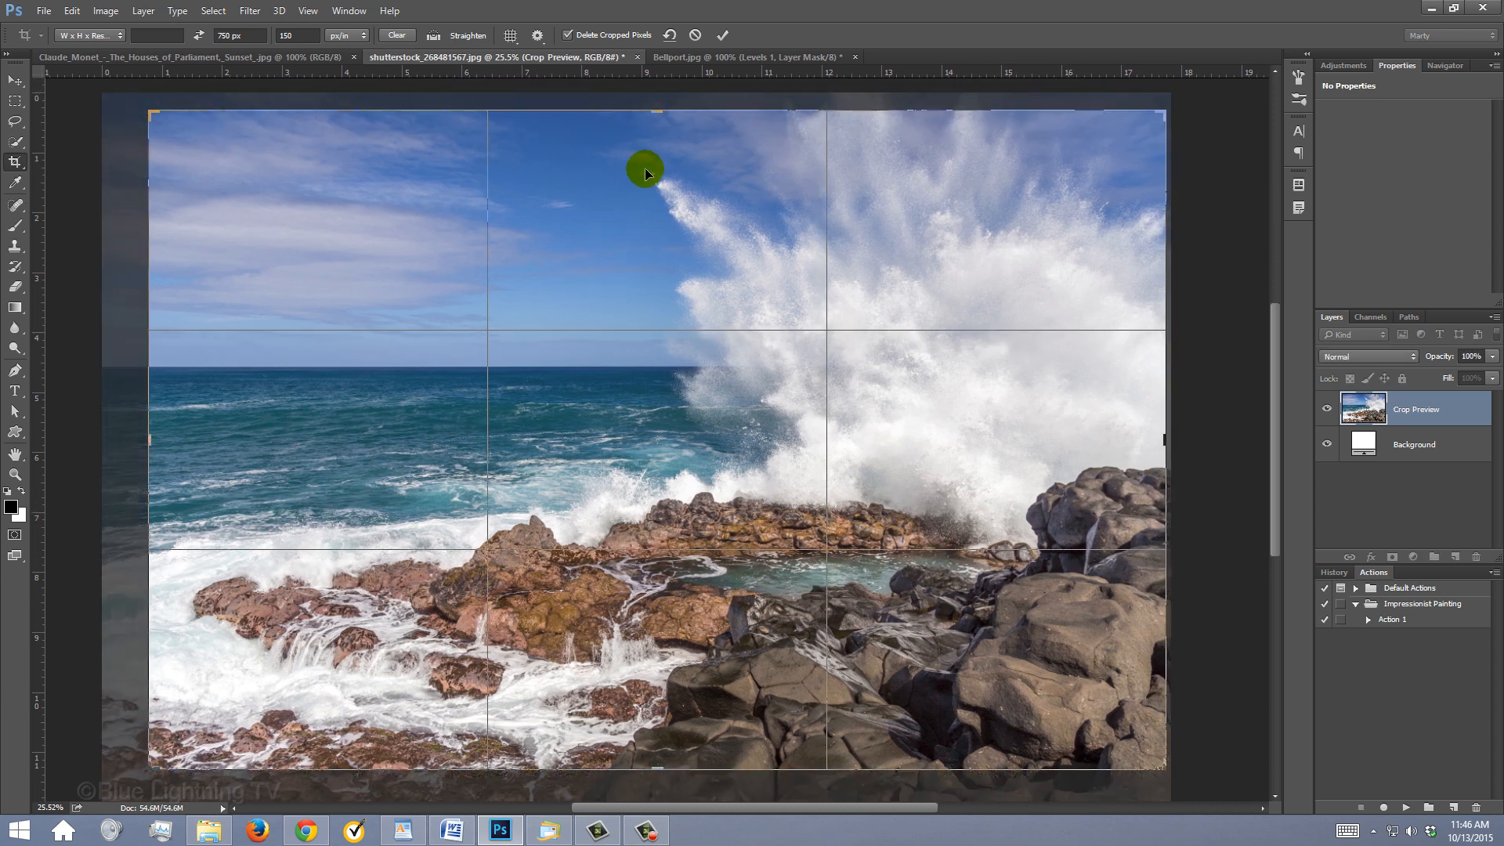
# Cancel the pending crop on the crashing-wave photo and fit it to the window.
pyautogui.click(724, 35)
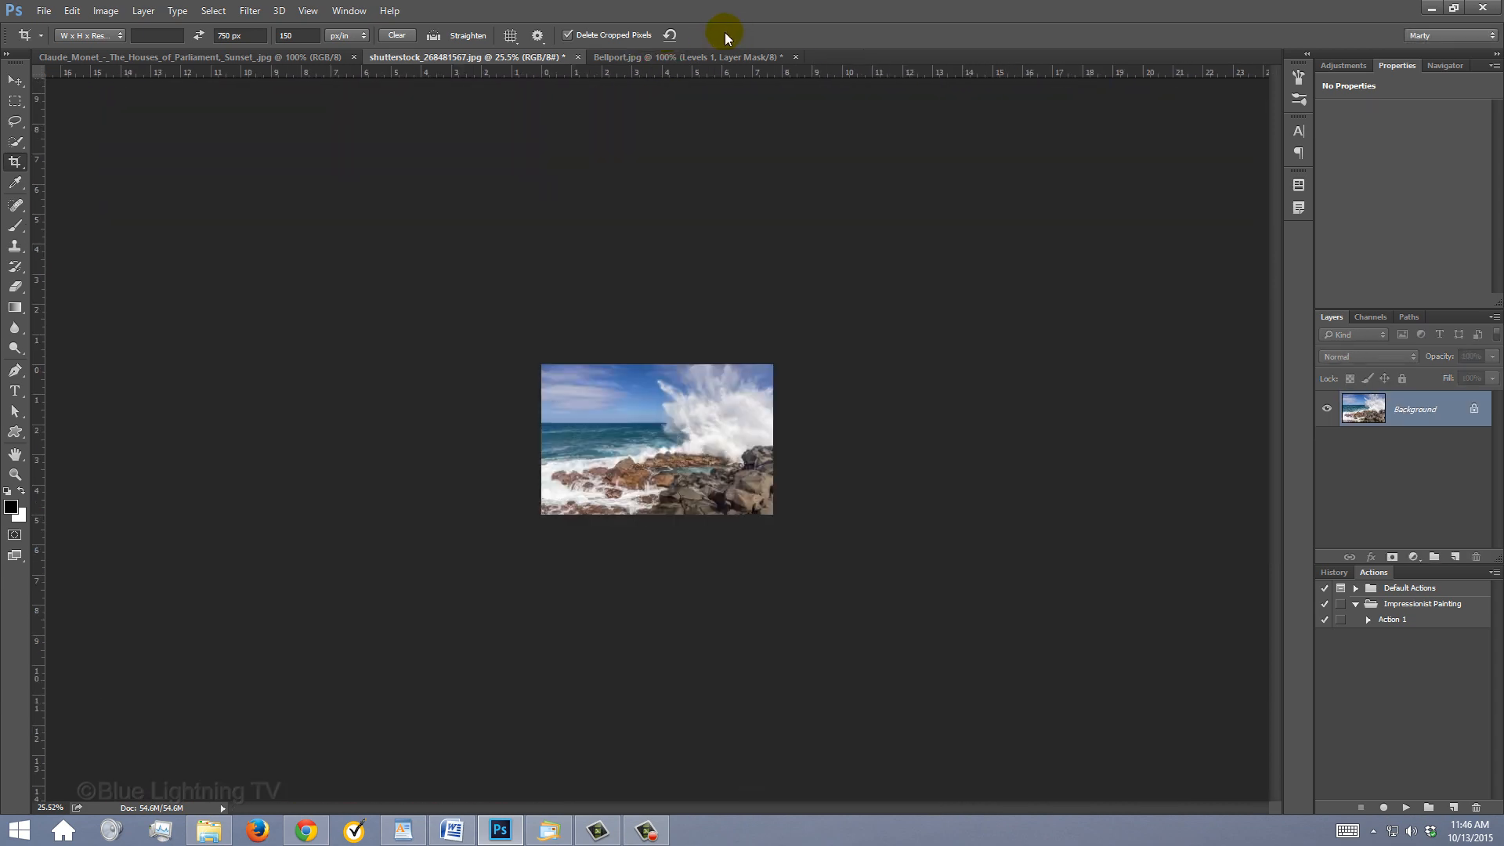
pyautogui.press('ctrl+0')
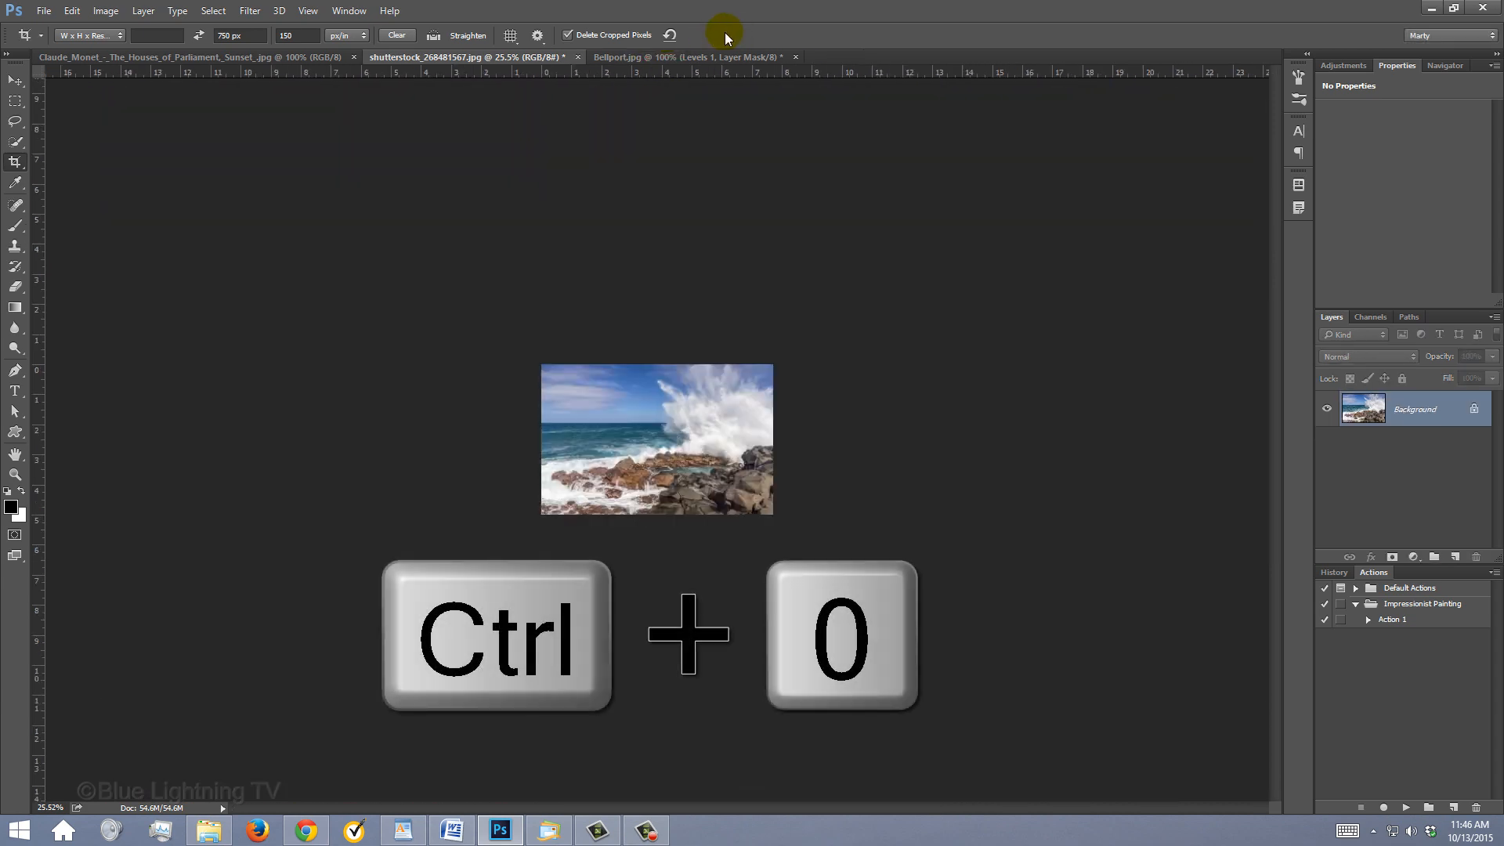
pyautogui.press('ctrl+0')
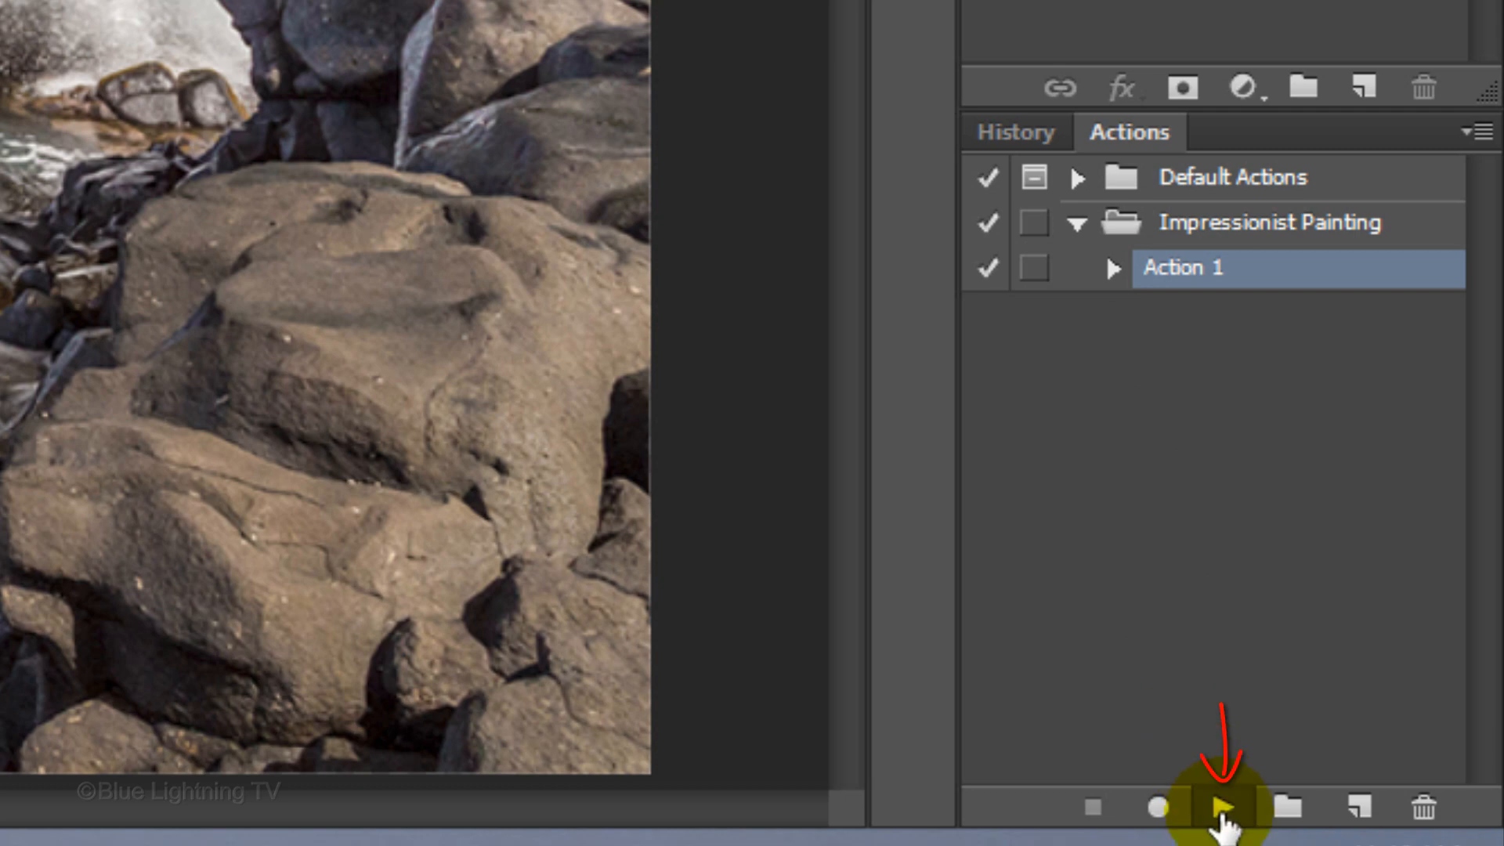
# Play Action 1 from the Actions panel on the crashing-wave photo.
pyautogui.click(1219, 807)
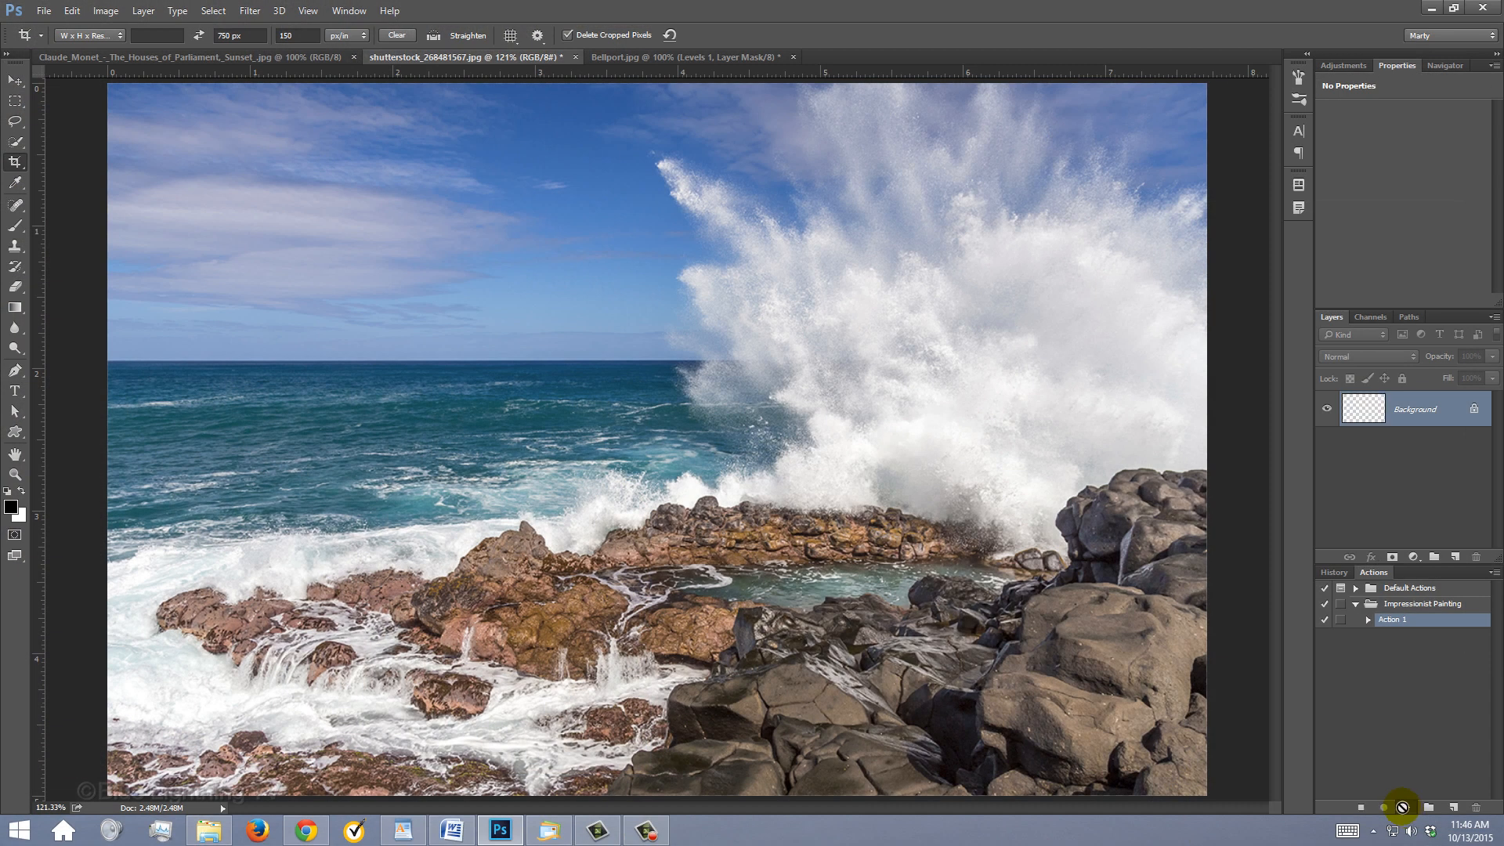